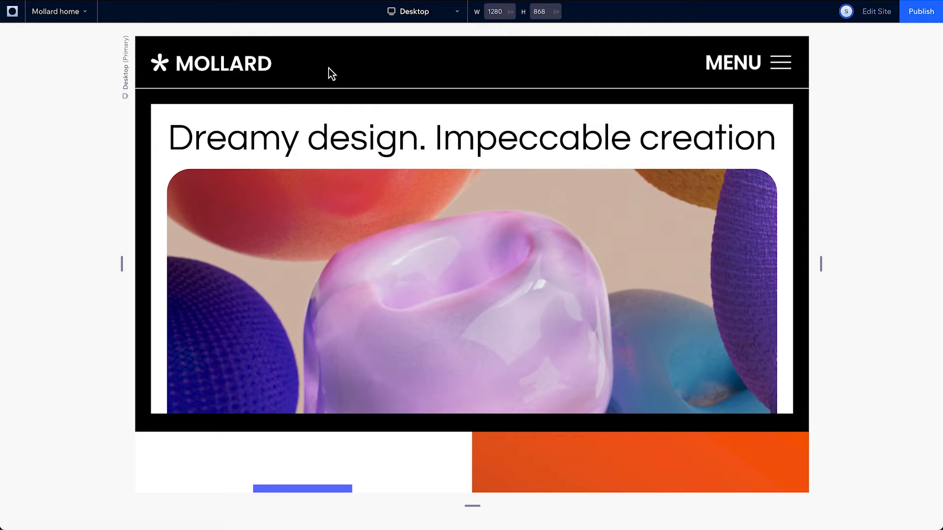
Step: Replace the home page's placeholder header with the black MOLLARD header
click(60, 11)
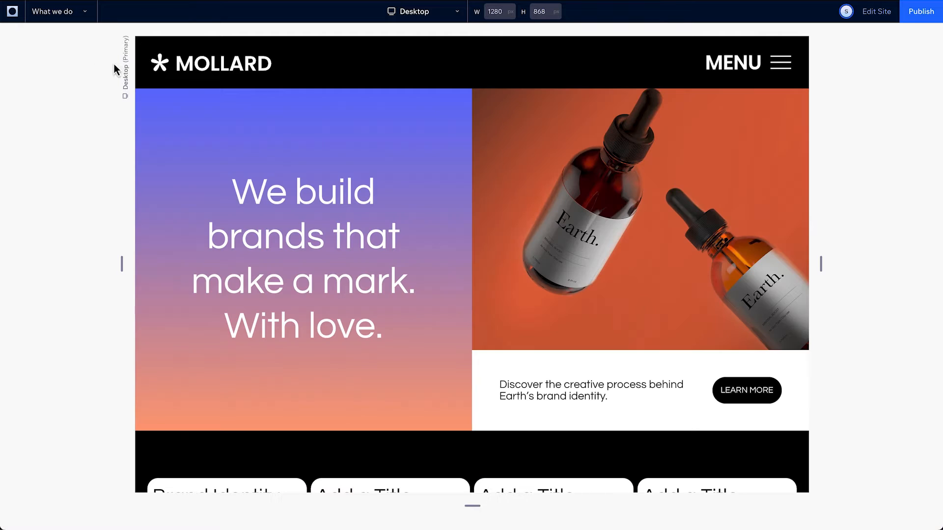
click(60, 11)
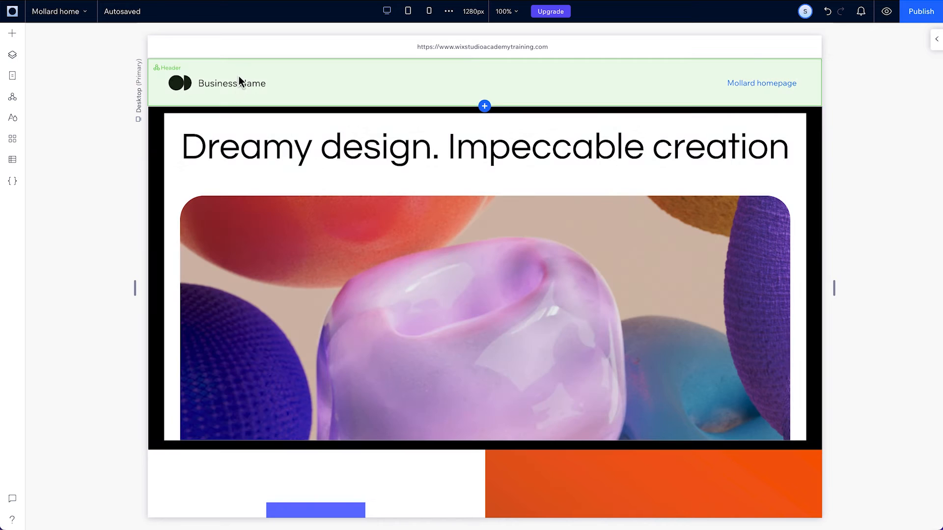
click(231, 83)
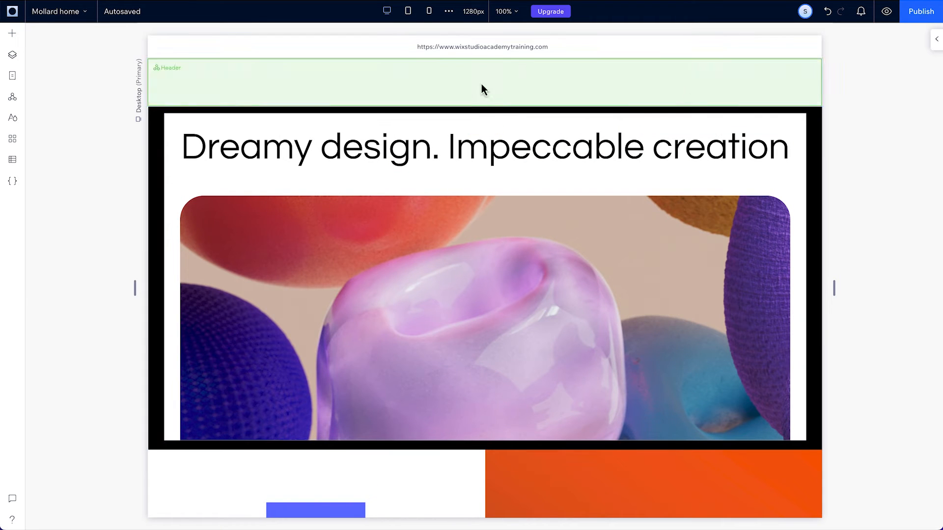
click(481, 83)
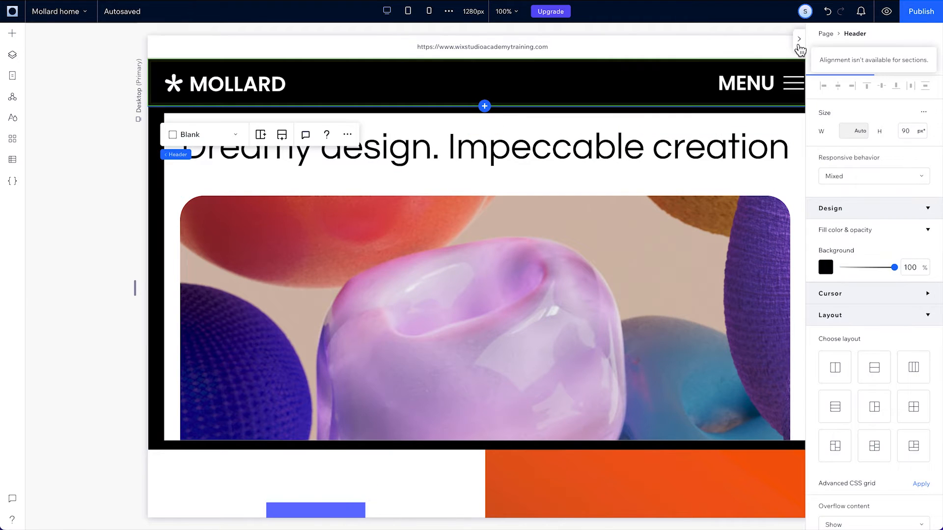
click(798, 38)
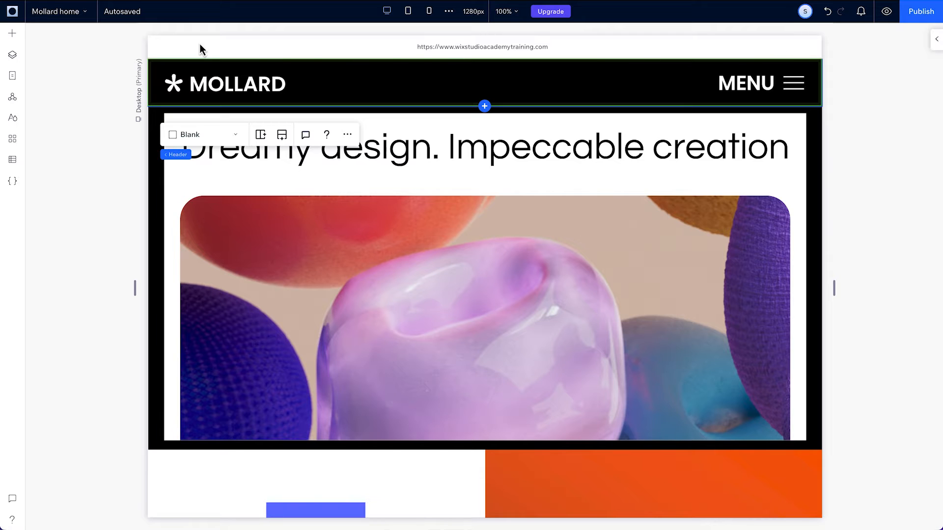
Step: Switch from the home page to the Case Study page
click(60, 11)
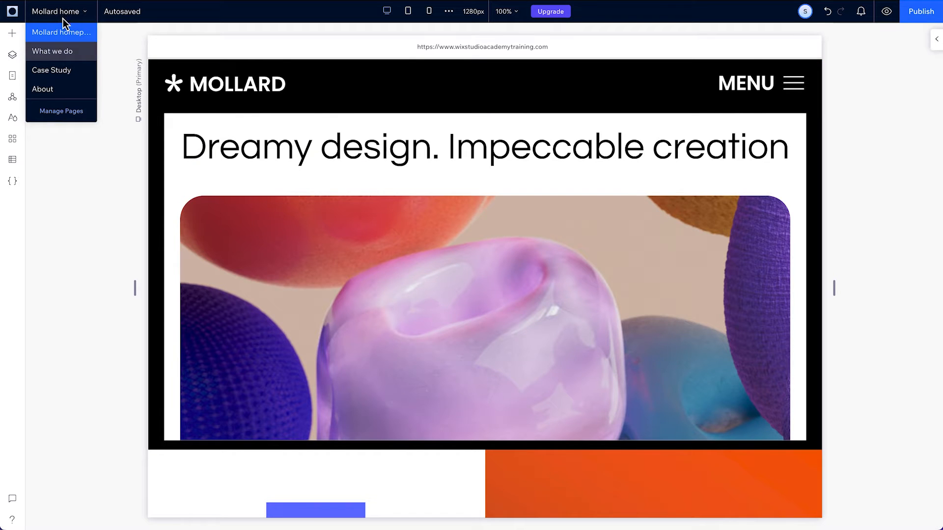
click(52, 71)
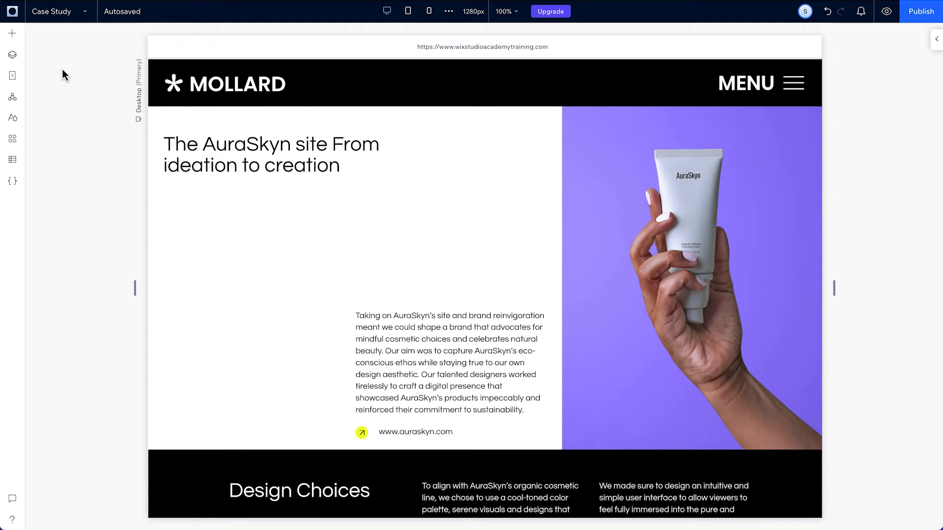
Step: Add the white MOLLARD header from the global sections library and set it as global
click(12, 33)
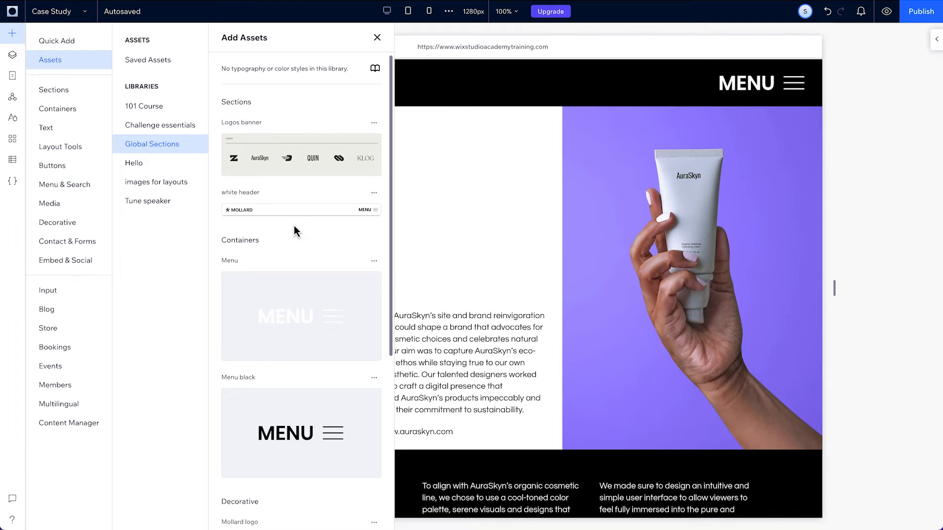
click(377, 37)
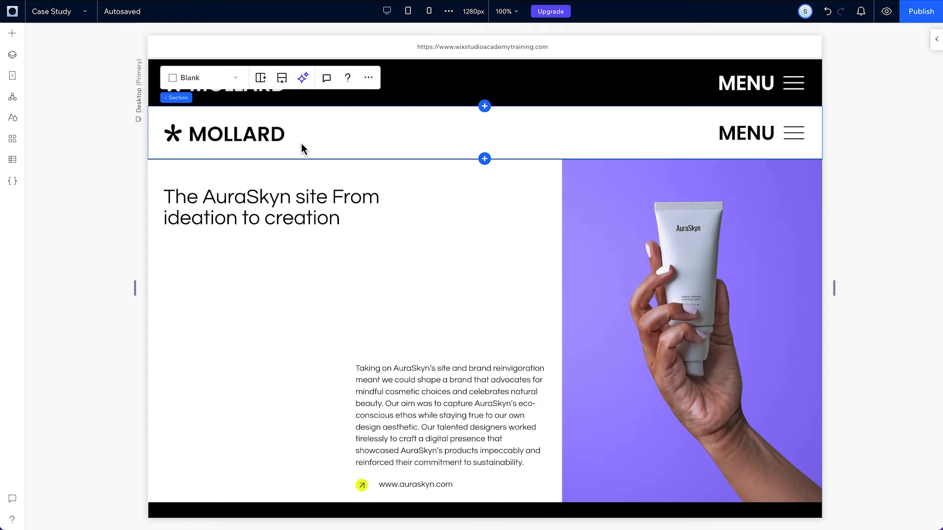
right_click(304, 148)
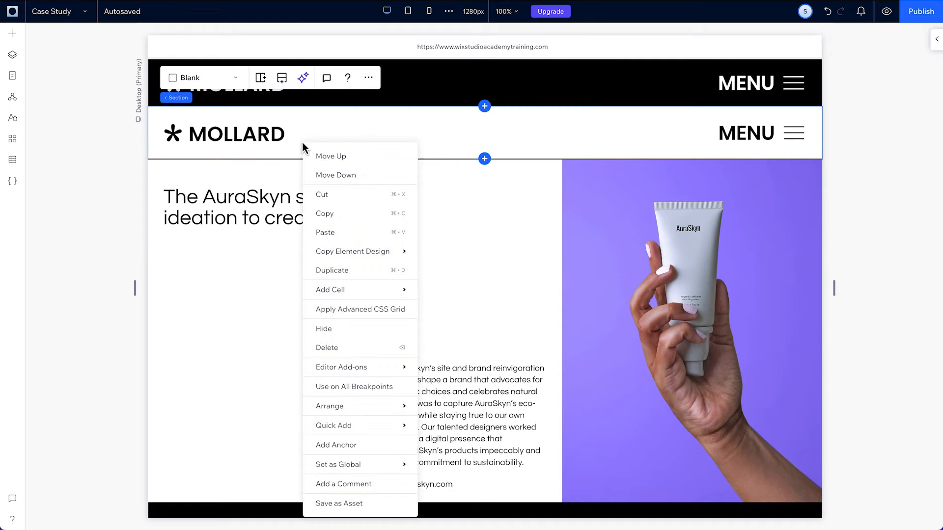
mouse_move(333, 425)
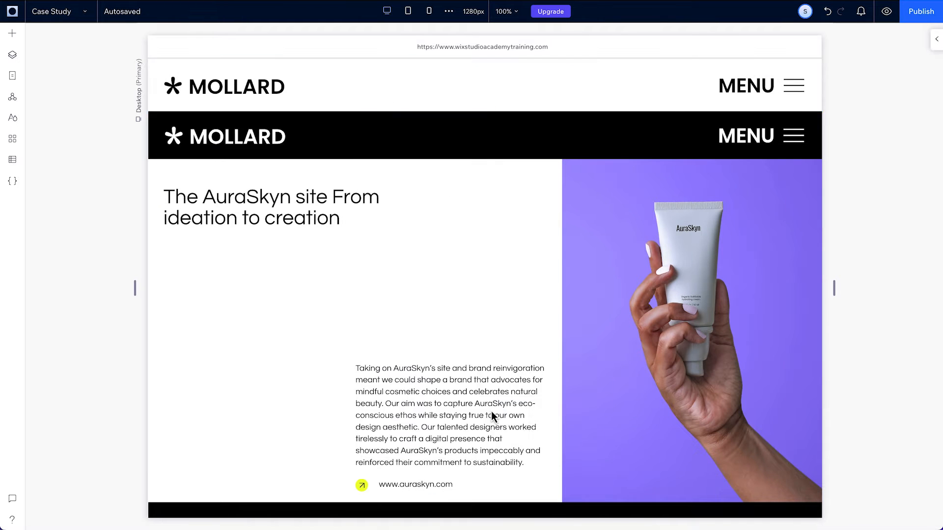
Step: Name the new global header 'White header' and remove the black header from the page
click(11, 97)
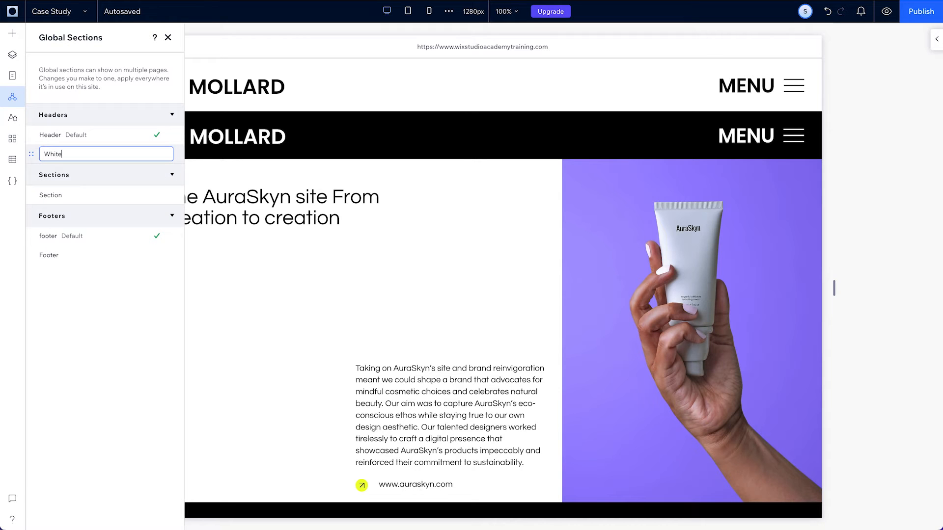
text(header)
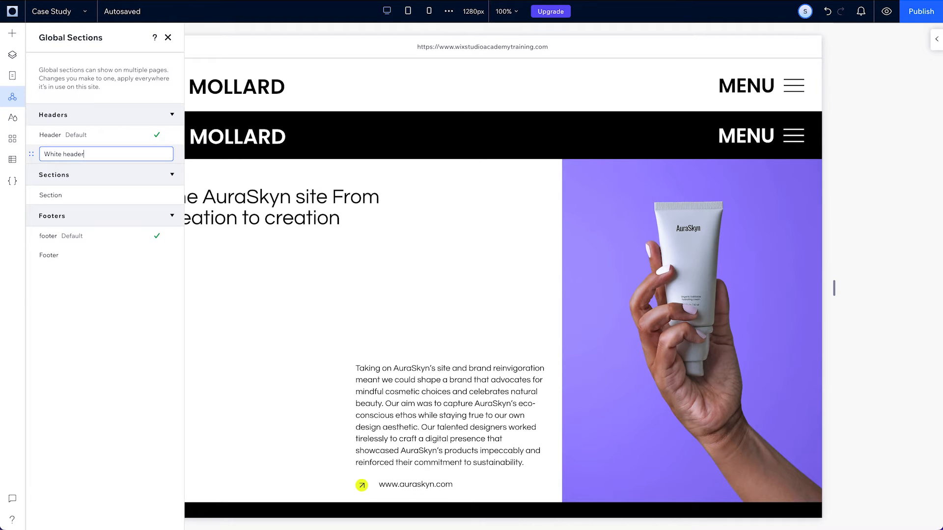
key(Enter)
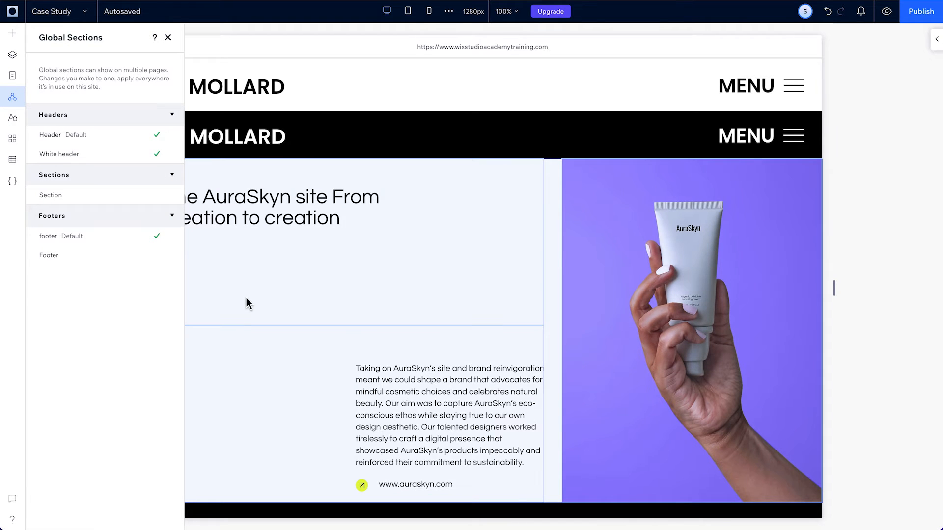
right_click(241, 136)
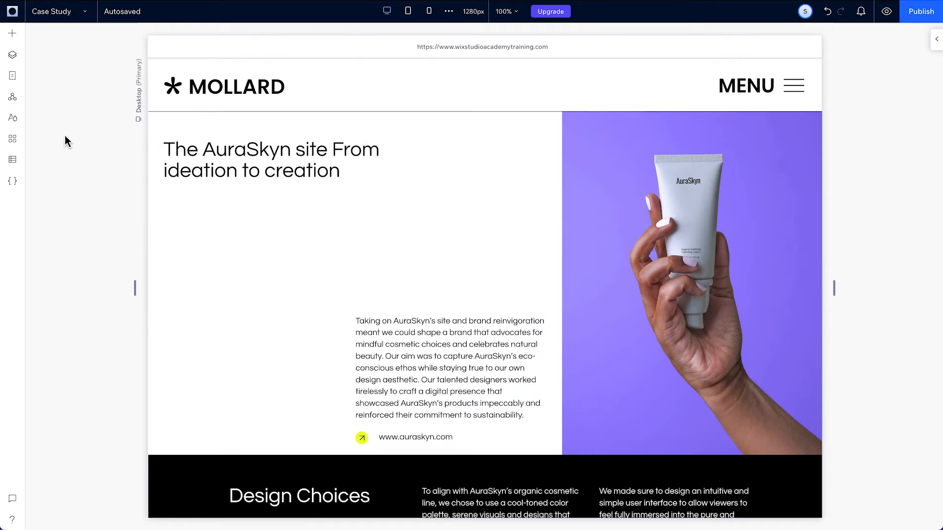
Step: Show the global sections list with the White header's options menu open
click(12, 98)
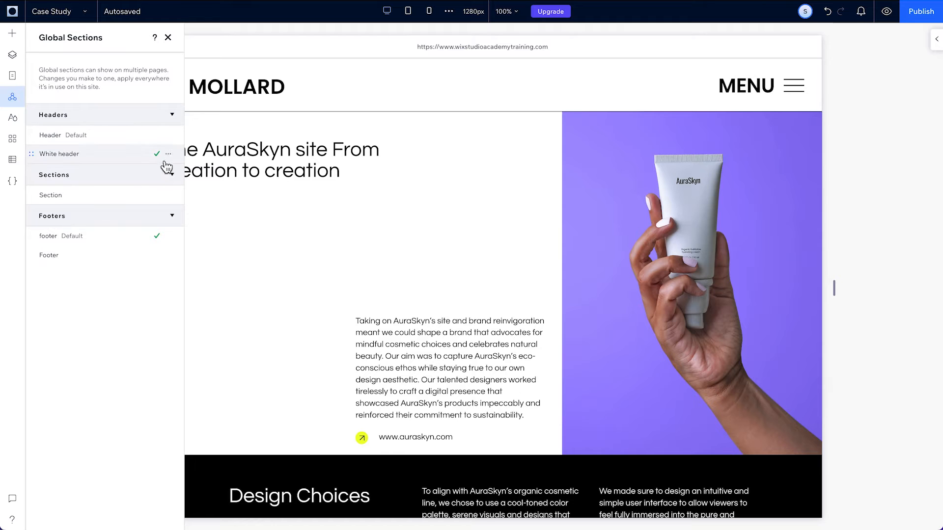
click(168, 154)
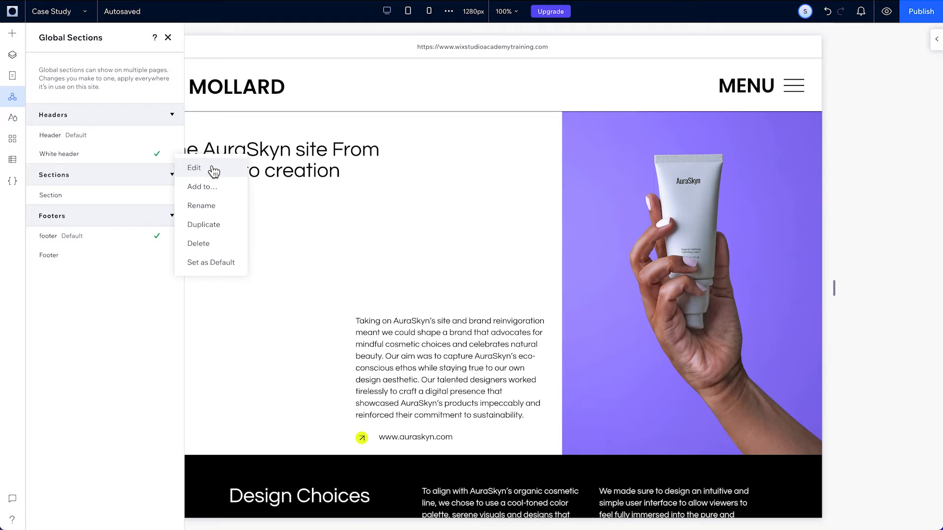
mouse_move(213, 205)
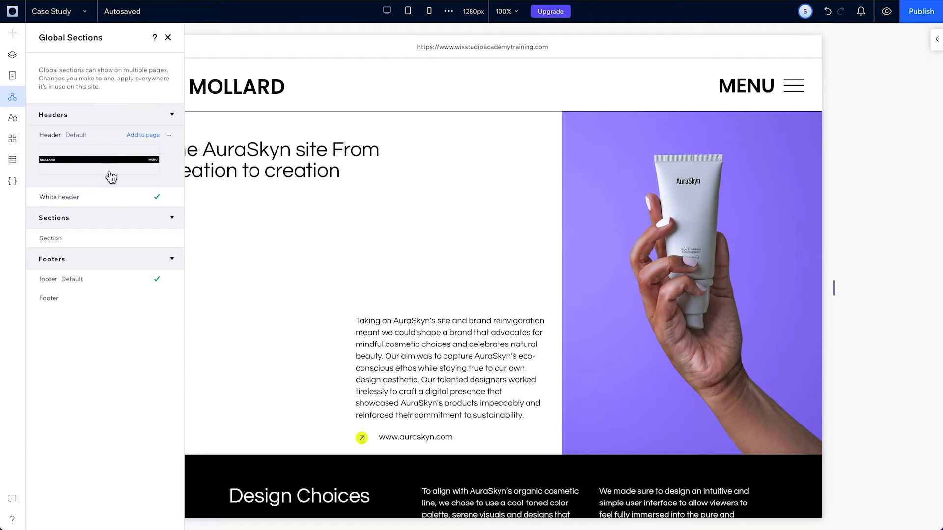
Step: Make White header the default header and add a new blank page
click(168, 197)
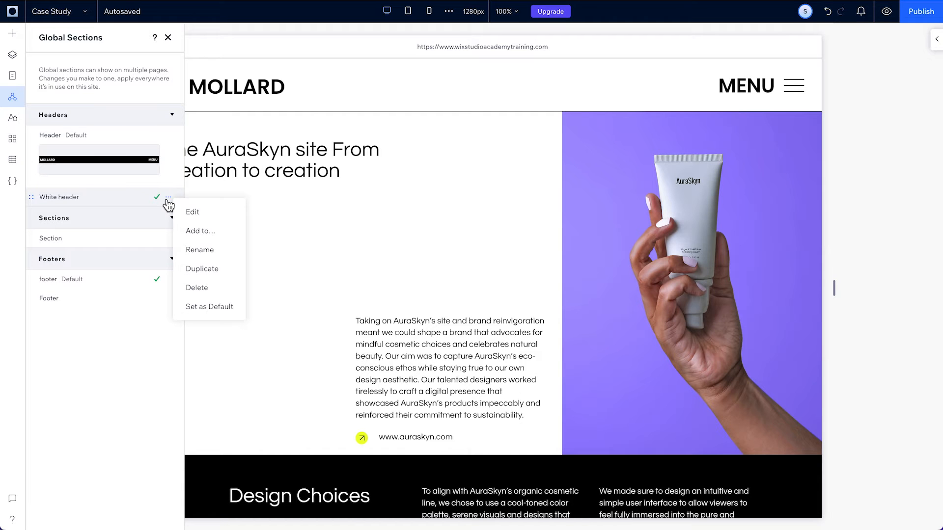
click(209, 306)
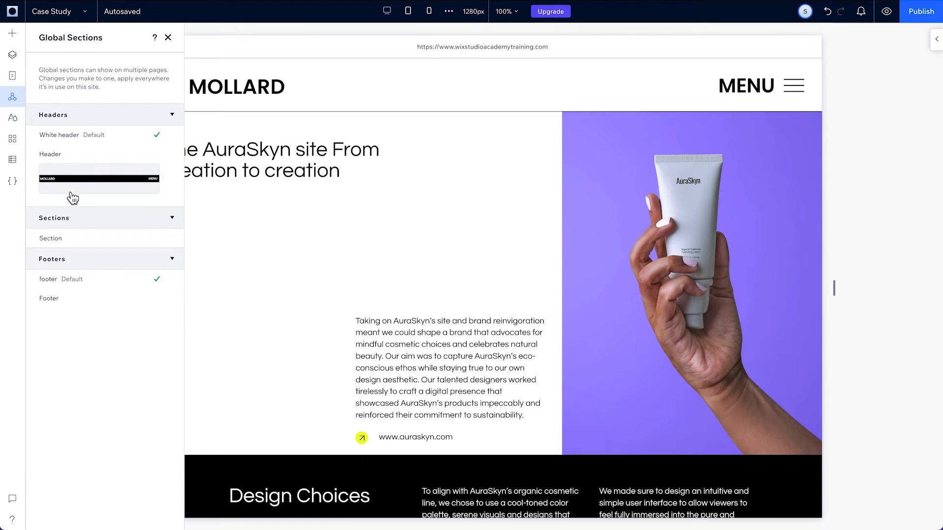
click(12, 75)
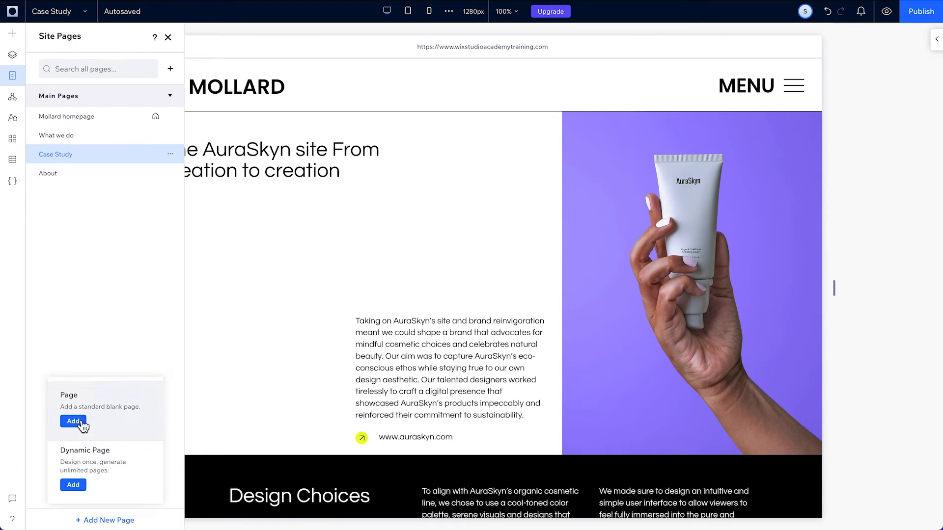
click(73, 421)
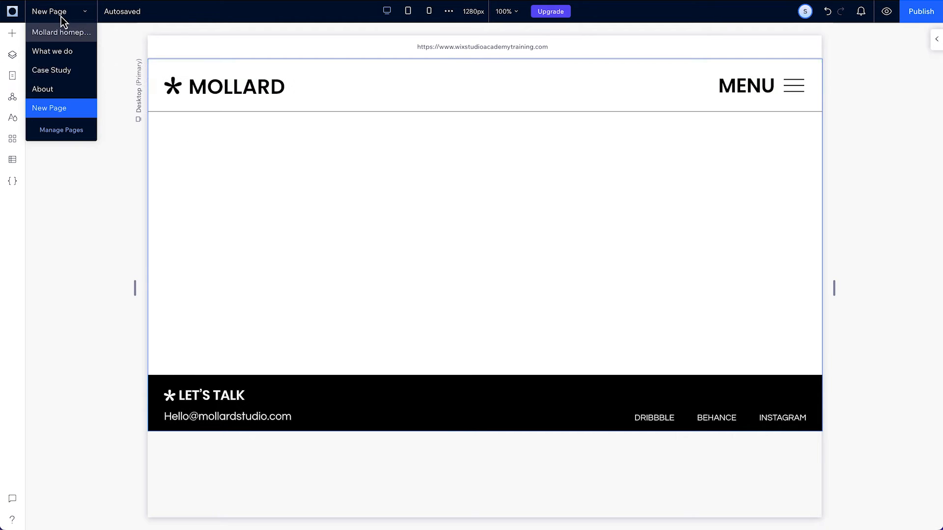
click(49, 108)
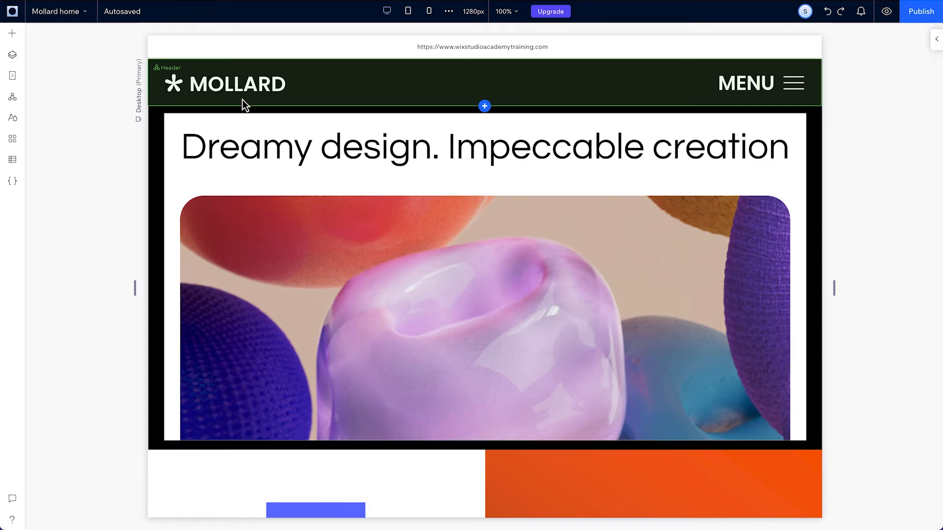
Step: Assign the black header to the home and About pages
click(12, 98)
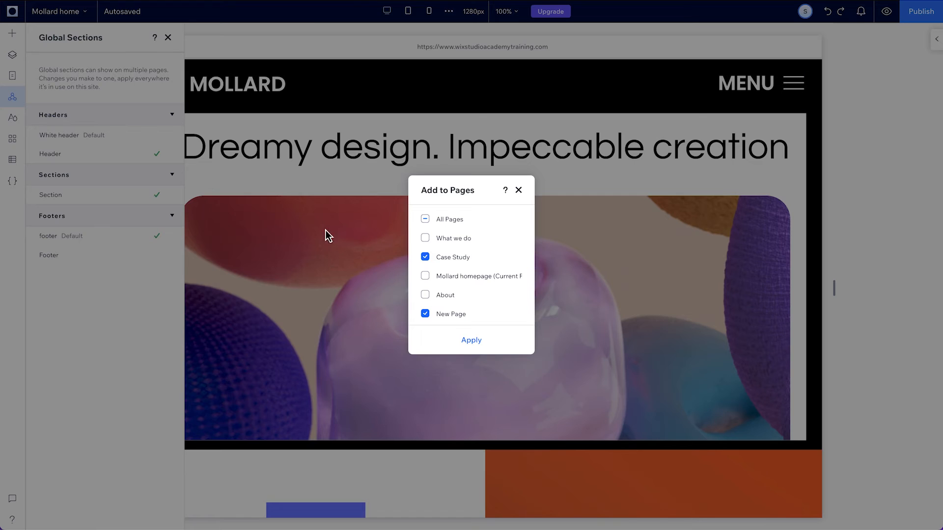
click(425, 238)
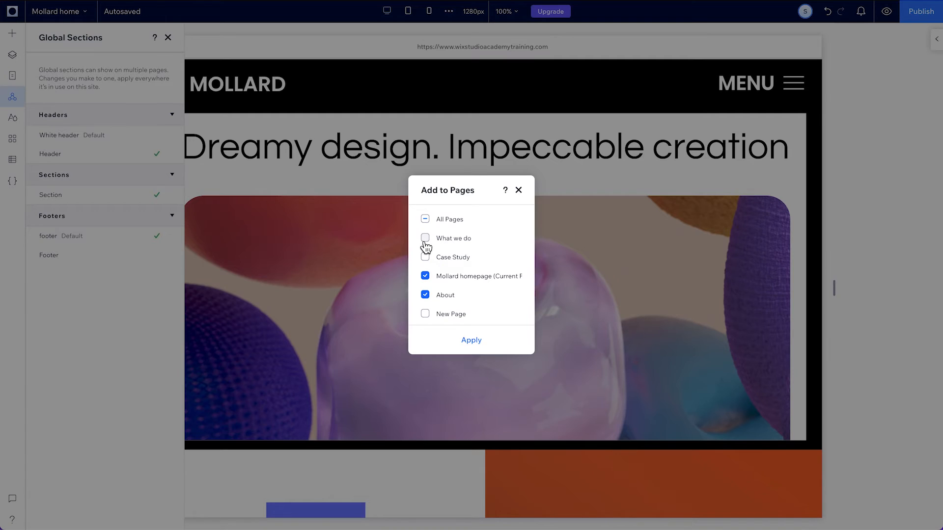
click(519, 189)
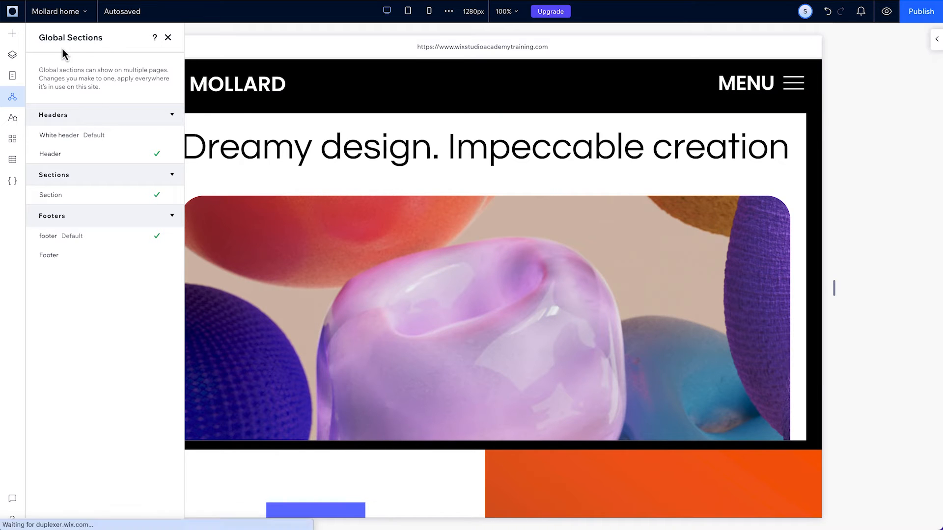
Step: Detach the What we do page's white header from its global section
click(57, 11)
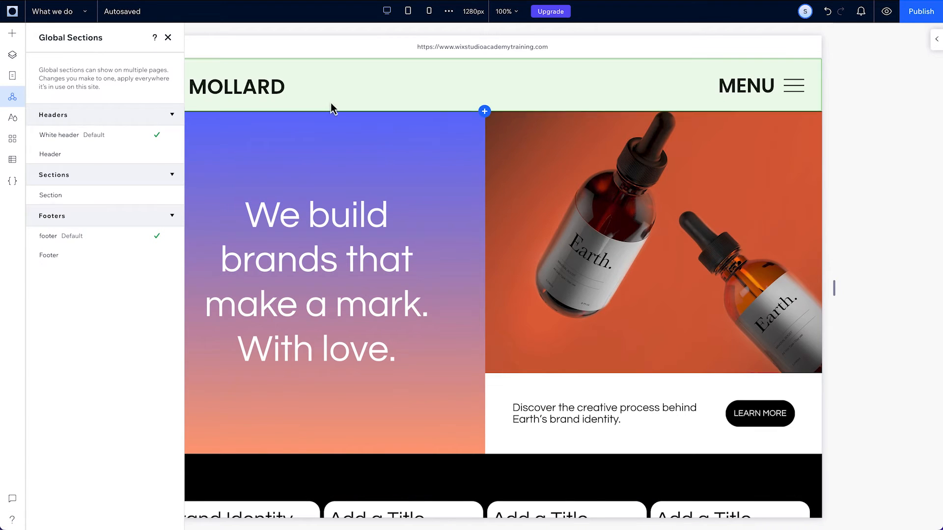
click(12, 55)
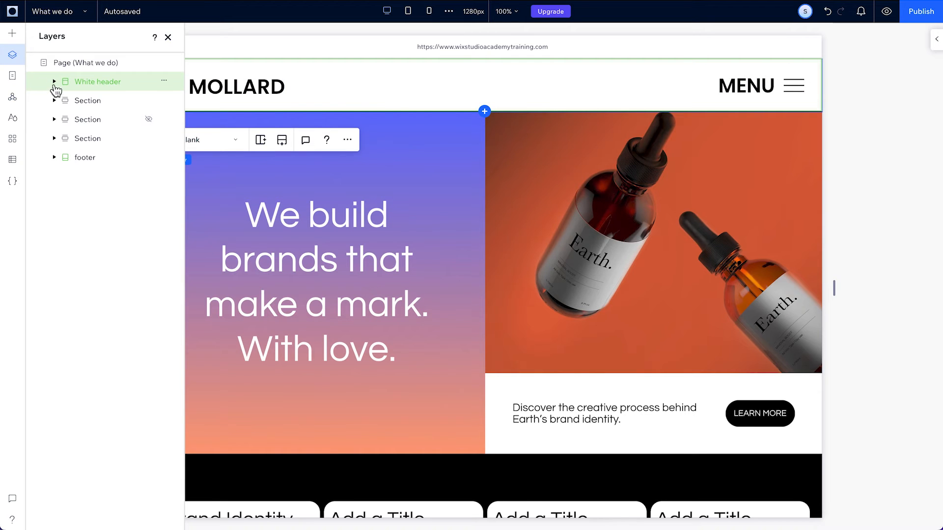
click(54, 82)
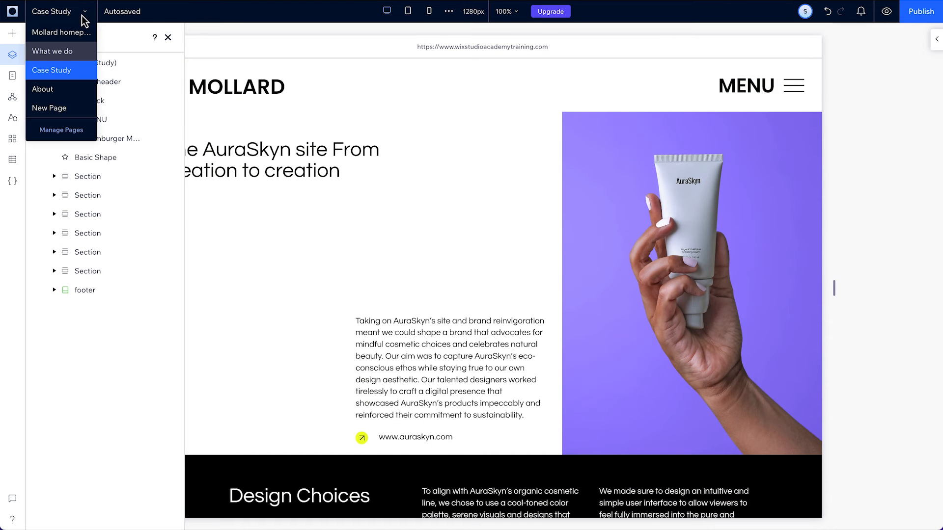
click(52, 51)
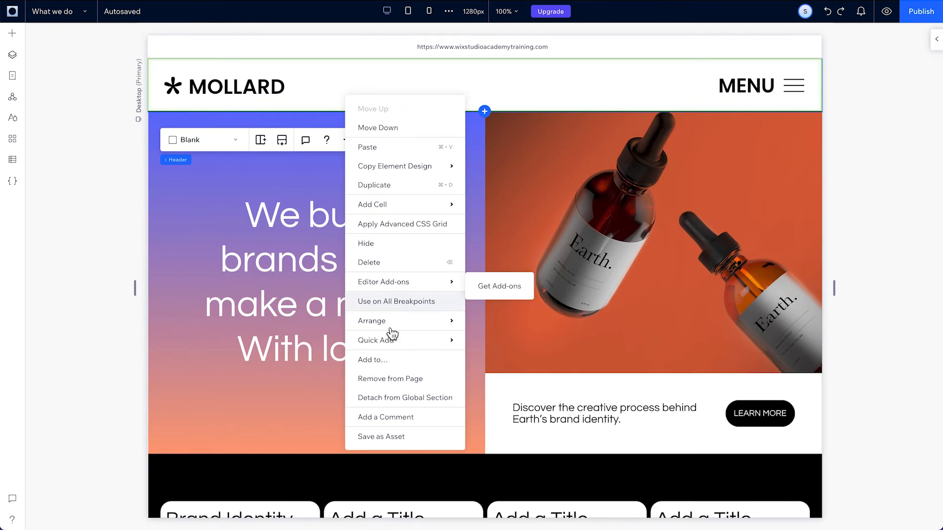
click(12, 55)
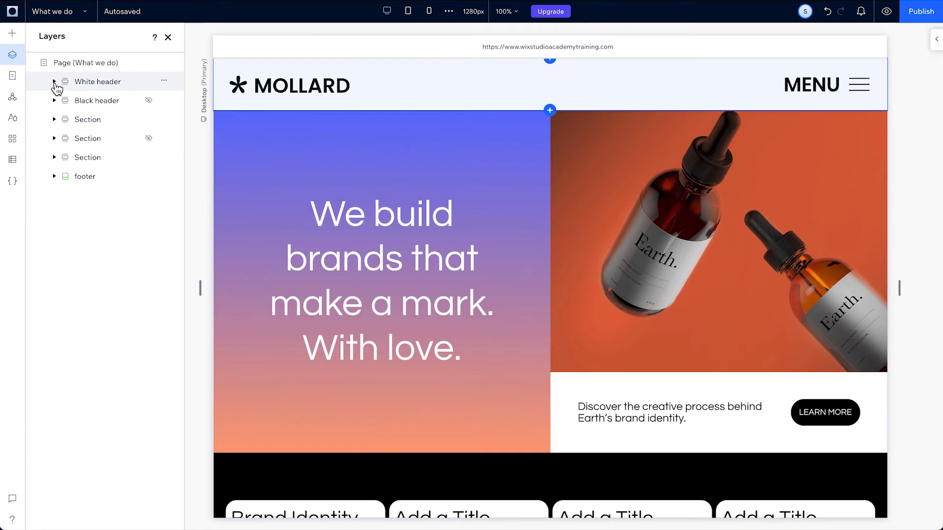
Step: Delete the line element from the detached white header
right_click(81, 100)
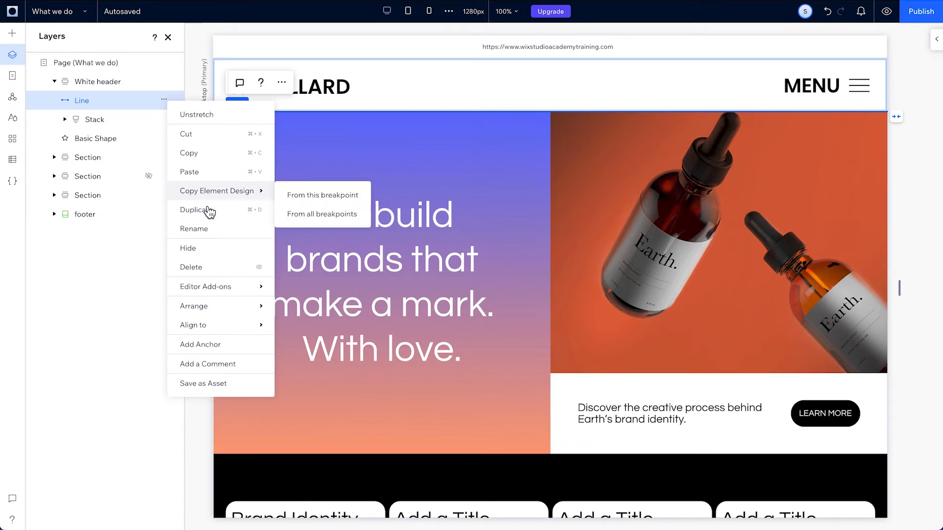
click(60, 11)
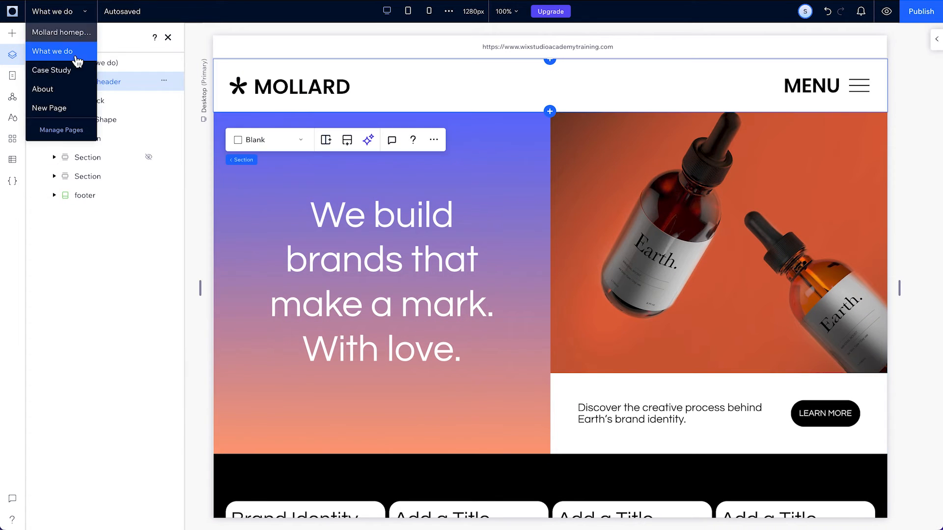
click(51, 69)
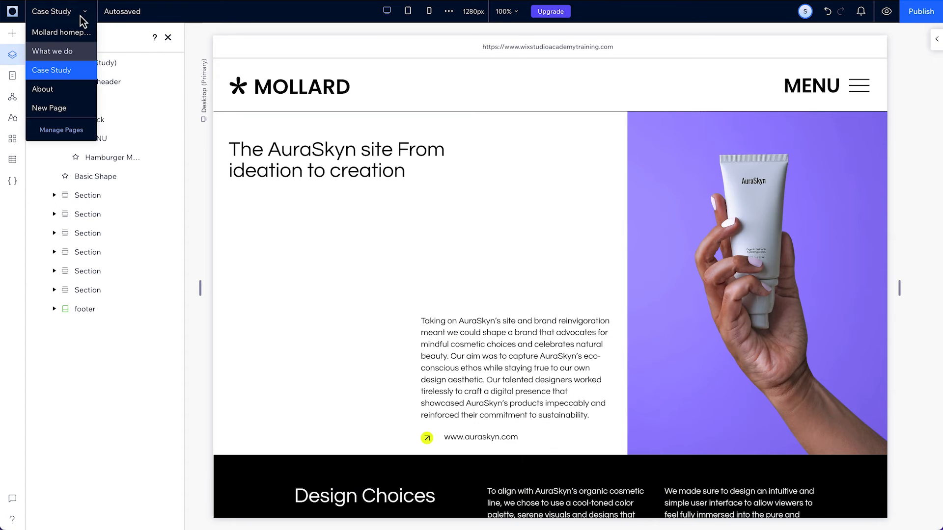
click(52, 51)
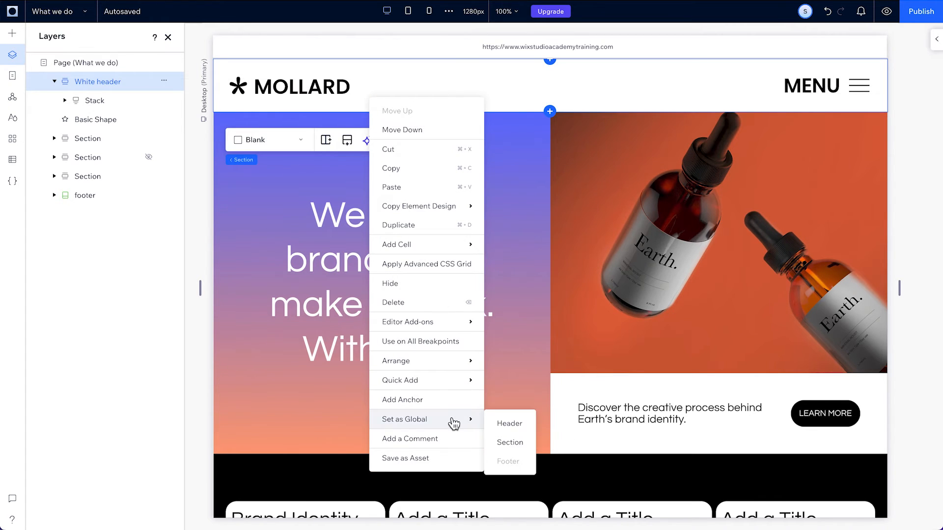
Step: Set the white header as a global header and name it 'Secondary white header'
click(503, 430)
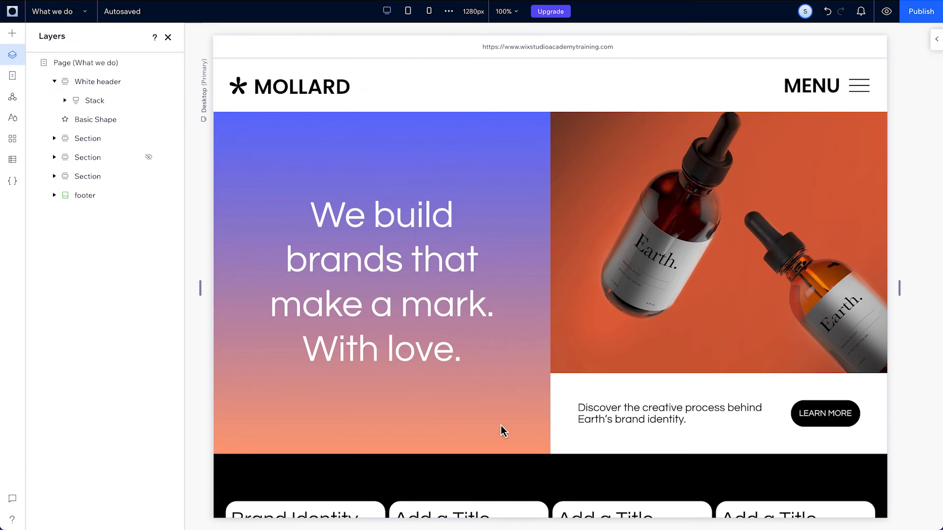
click(12, 97)
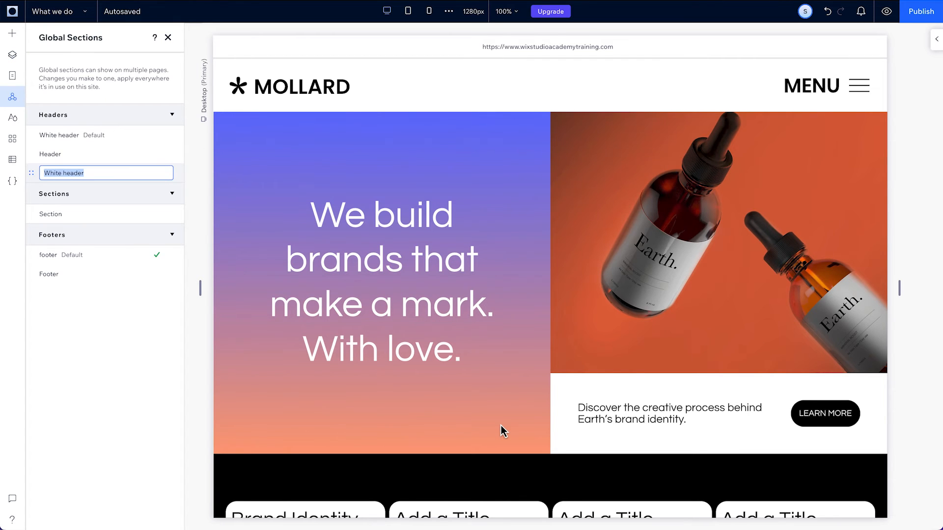
text(Seconda)
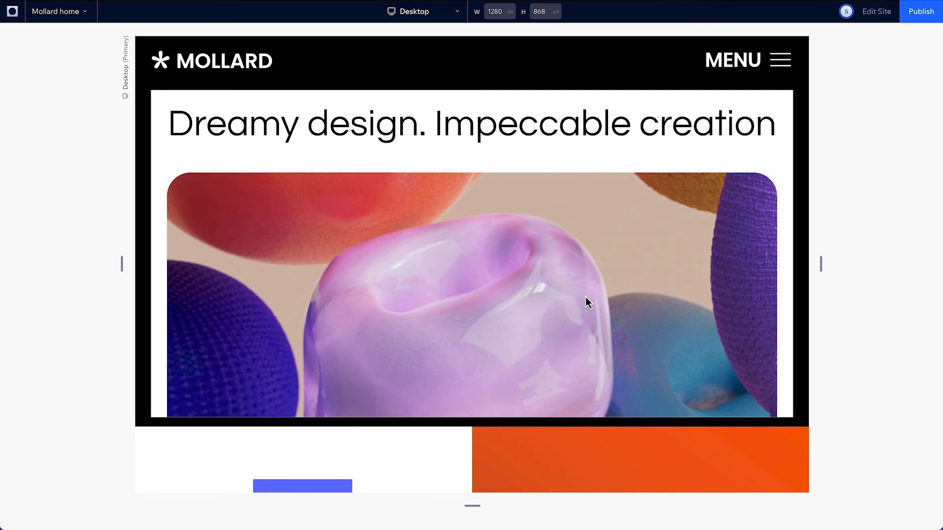
Step: Scroll the home page preview down to the Clients logos above the footer
scroll(down, 3)
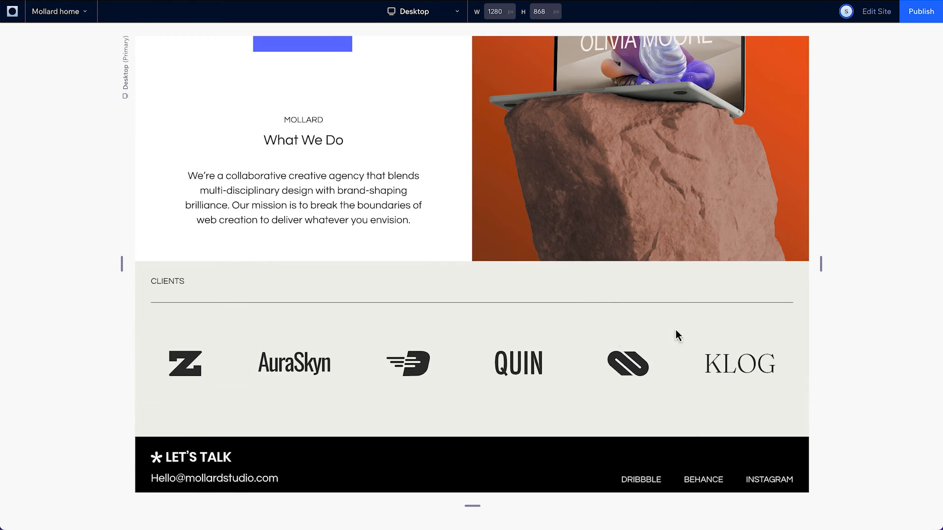
mouse_move(203, 353)
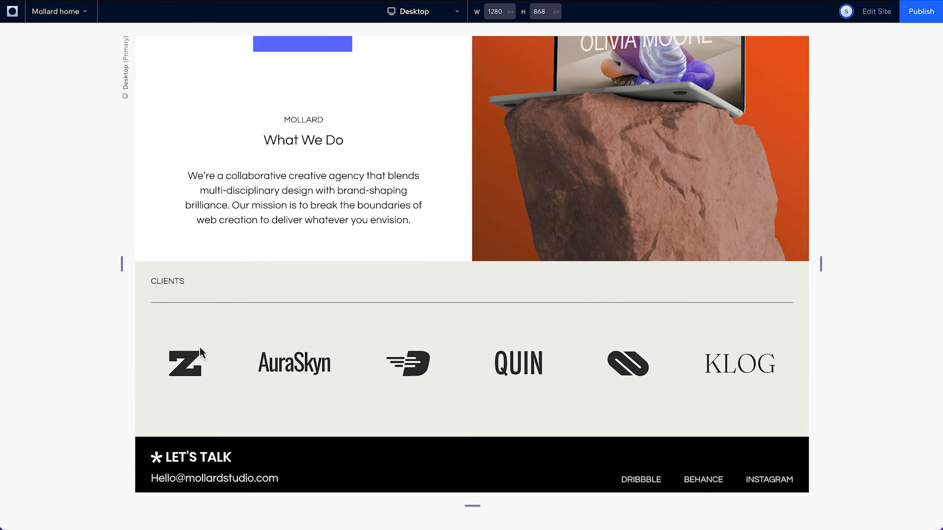
mouse_move(876, 10)
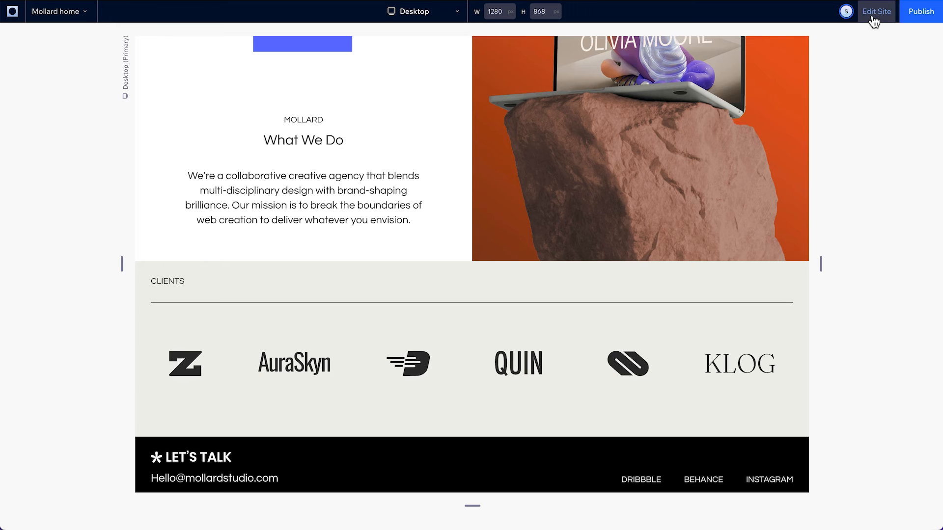
Step: Back in the editor, set the Clients section as a global section and name it
click(875, 11)
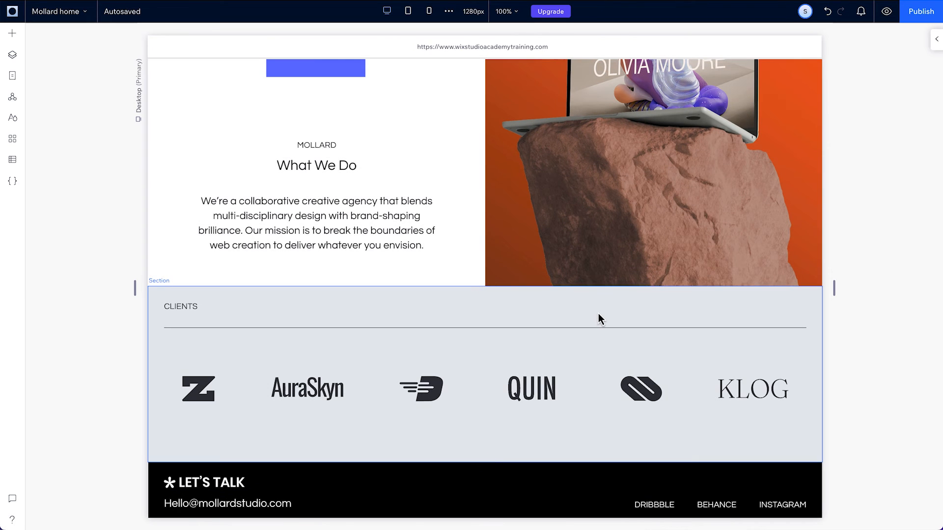
right_click(598, 318)
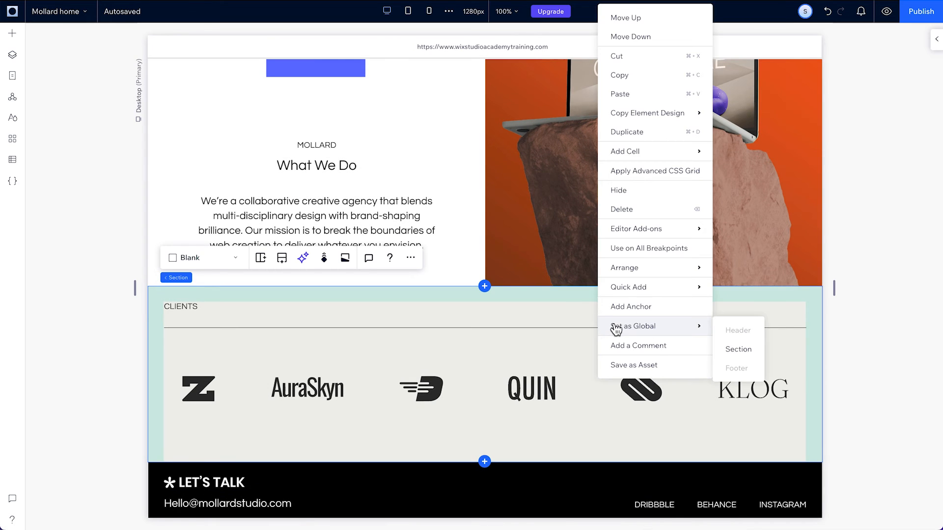
mouse_move(738, 350)
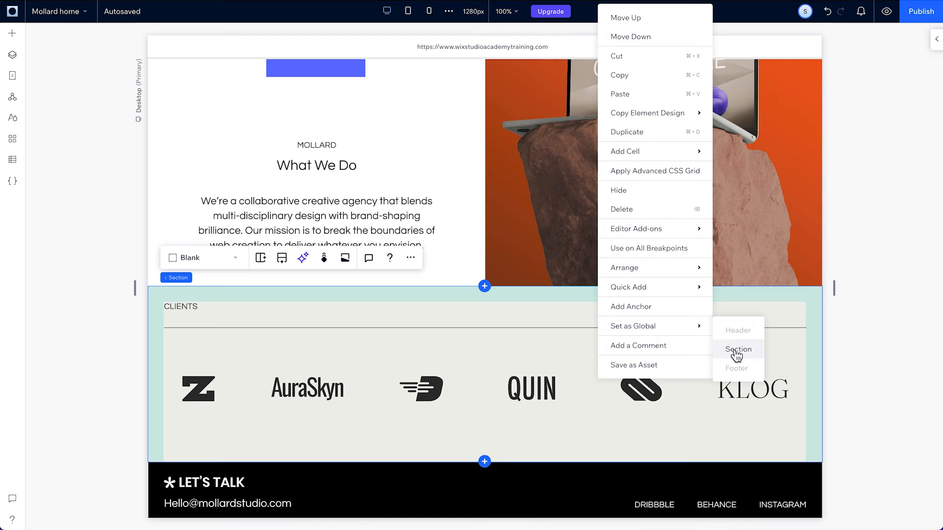
click(738, 350)
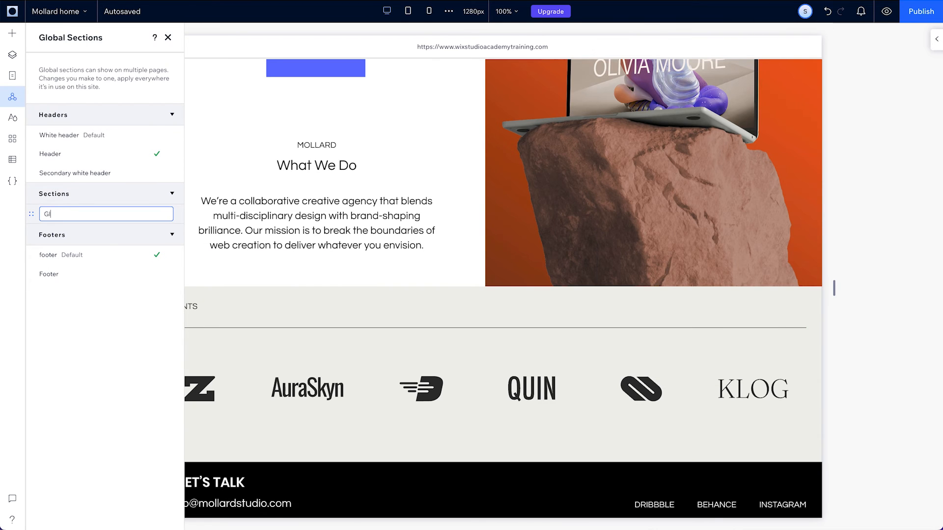
text(lobal sect)
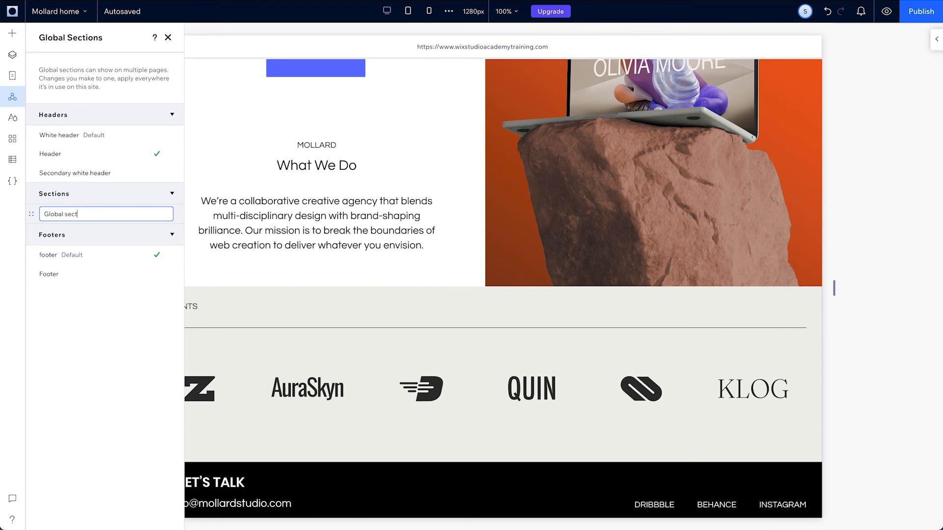
key(Enter)
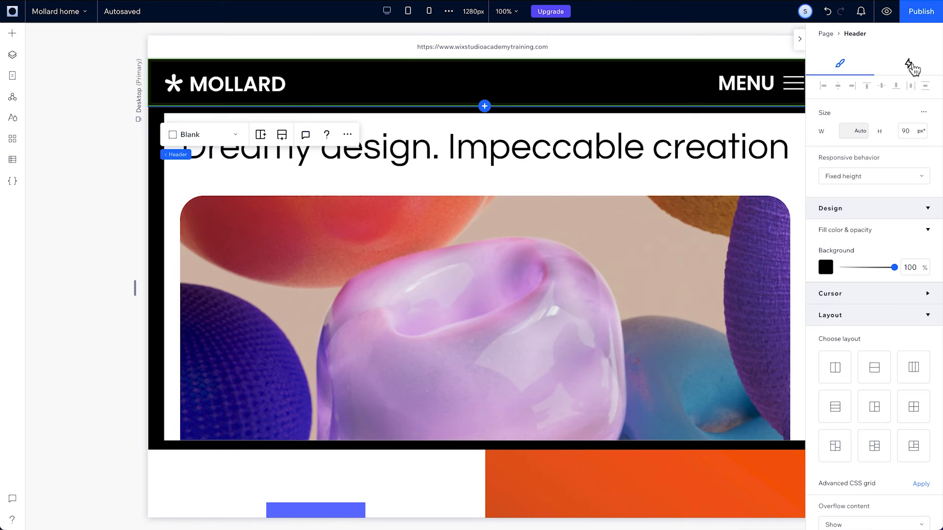
Step: Turn on a Move-upward scroll transition for the header and review its easing choices
scroll(down, 3)
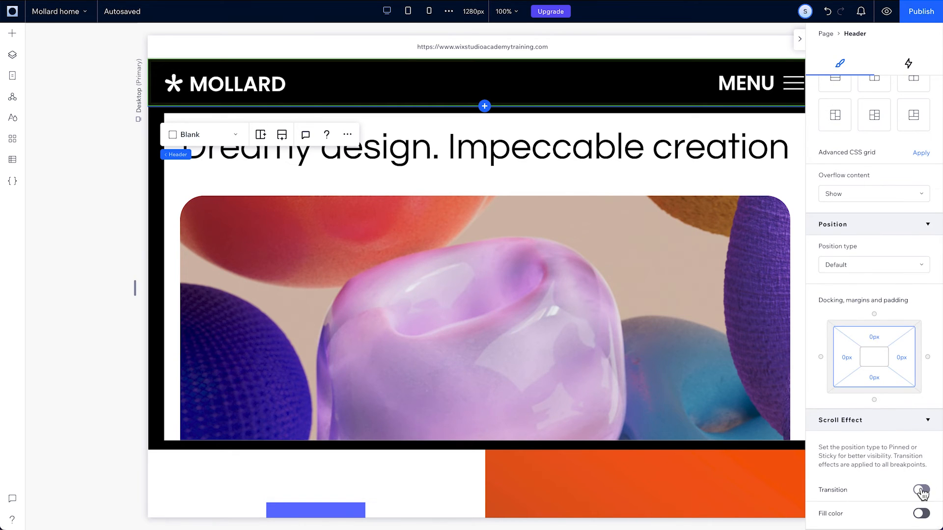
click(919, 490)
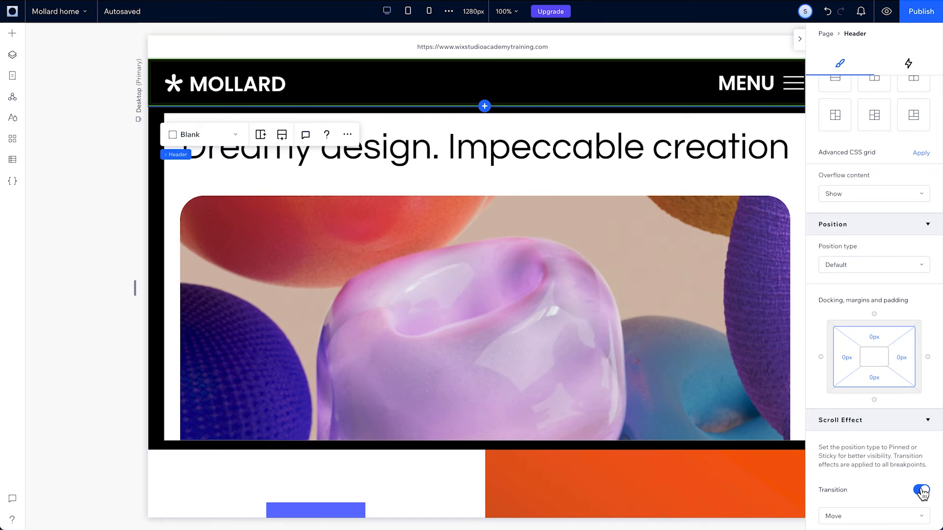
click(920, 492)
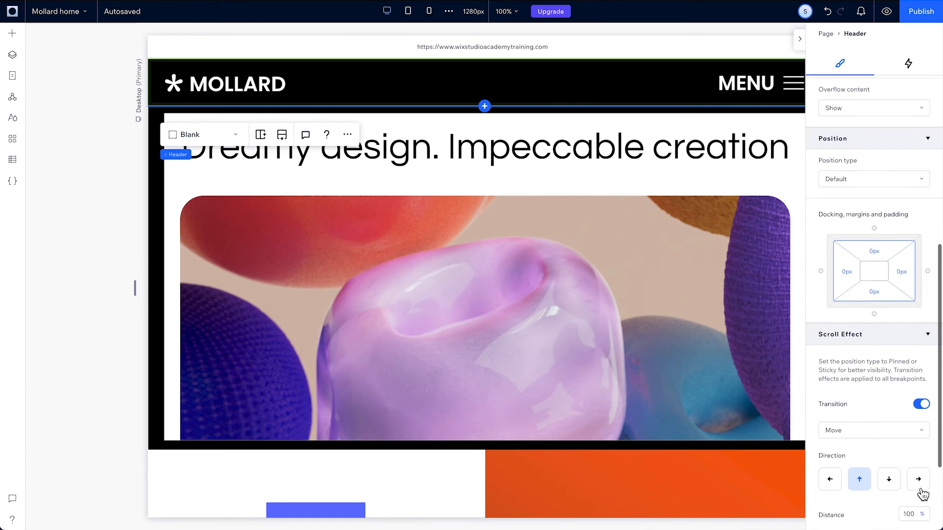
scroll(down, 3)
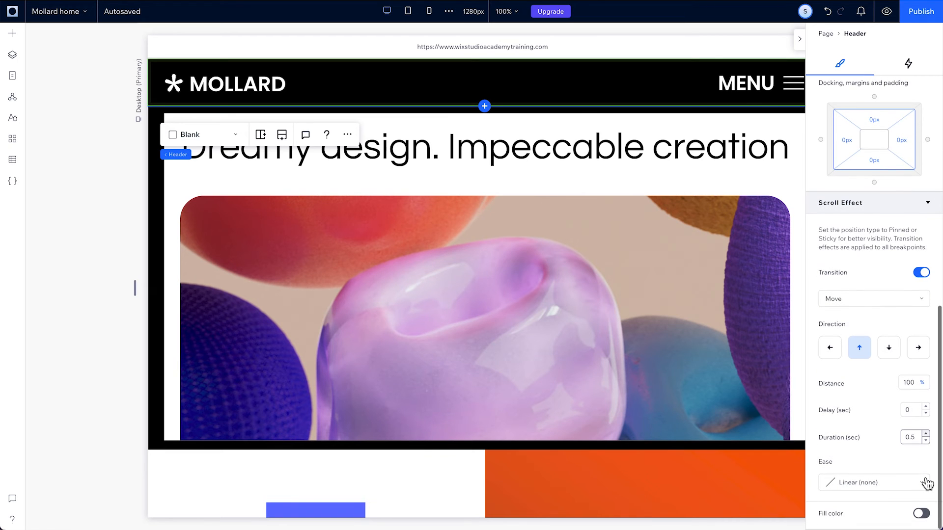
click(873, 482)
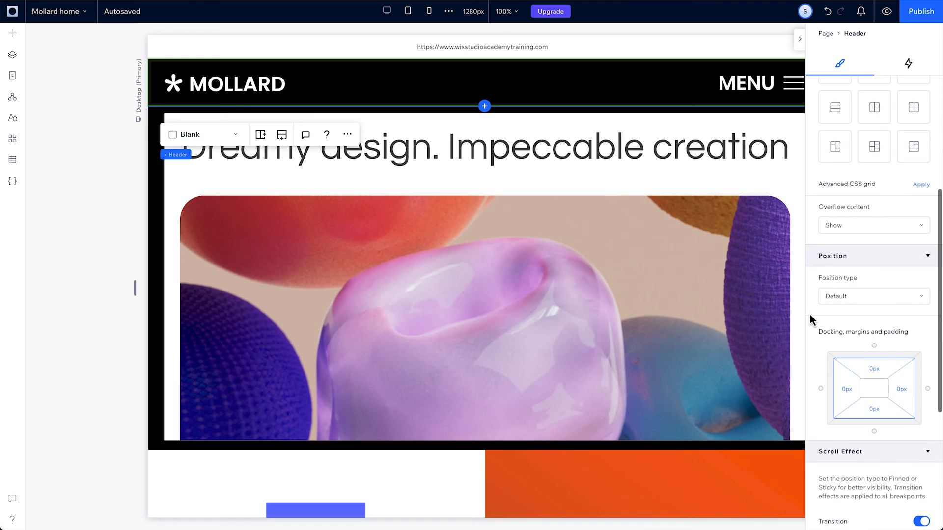
Step: Set the header's position type to Sticky, stick to top with offset 0
click(873, 295)
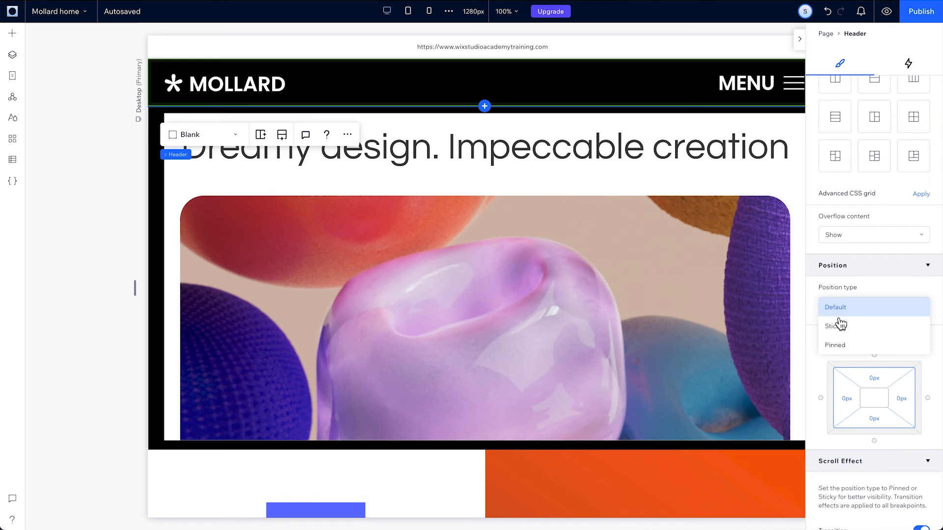
click(834, 307)
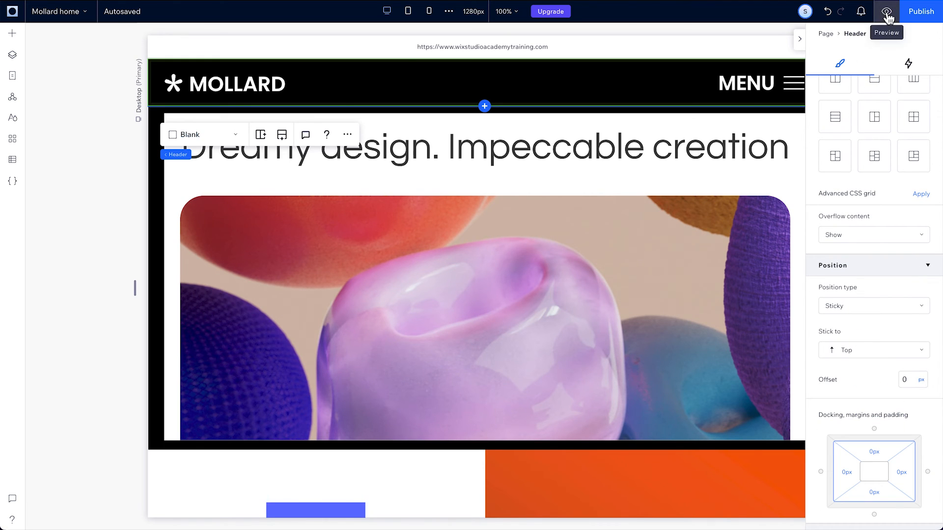
click(885, 11)
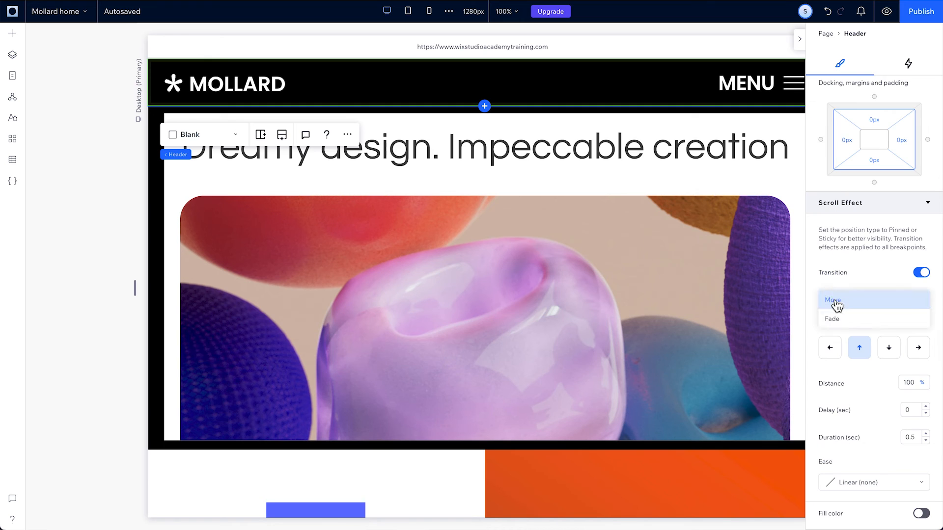
Step: Set the sticky header's scroll effect to Fade with a 0.5-second delay
click(832, 318)
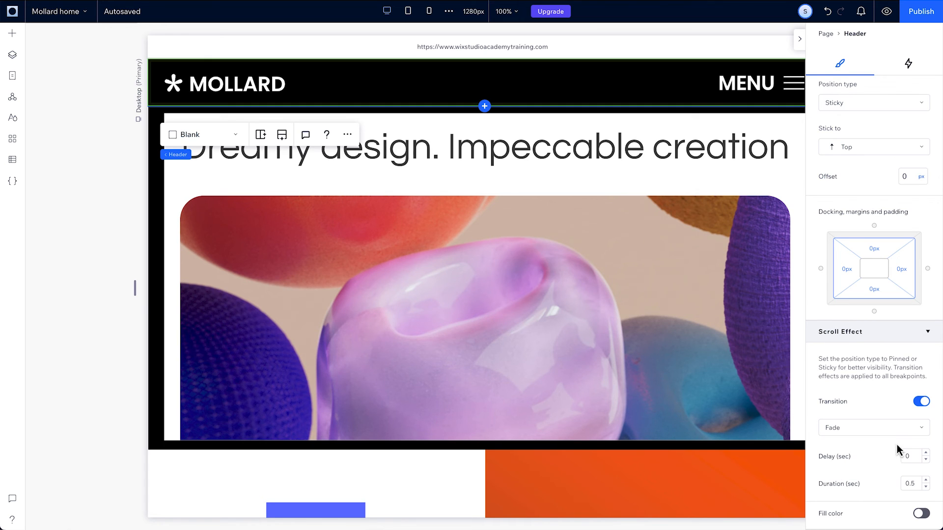
click(909, 456)
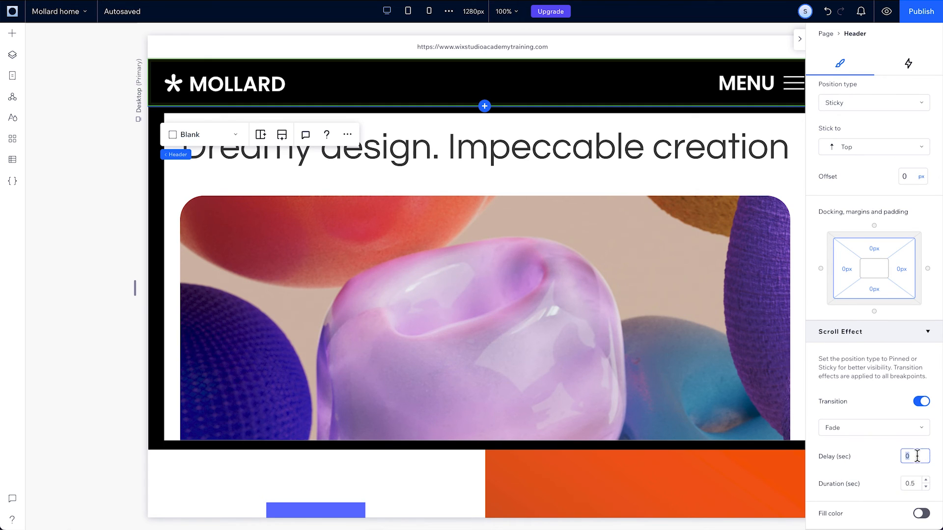
text(0.5)
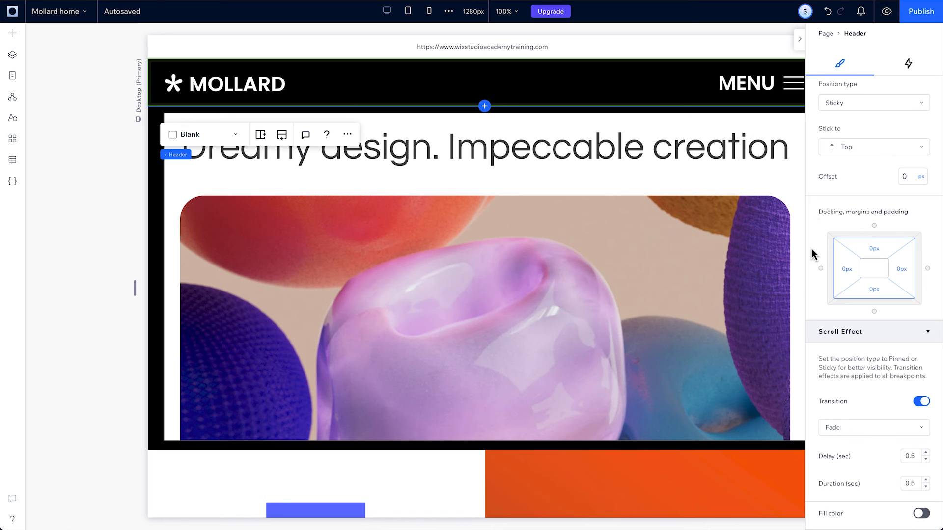
Step: Preview the site, scroll to test the header, and switch the preview to tablet size
click(885, 11)
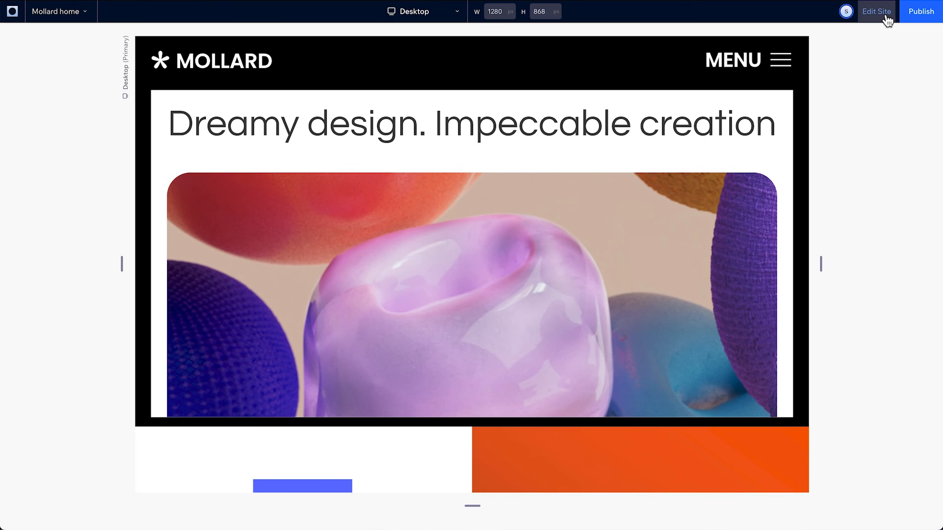
scroll(down, 3)
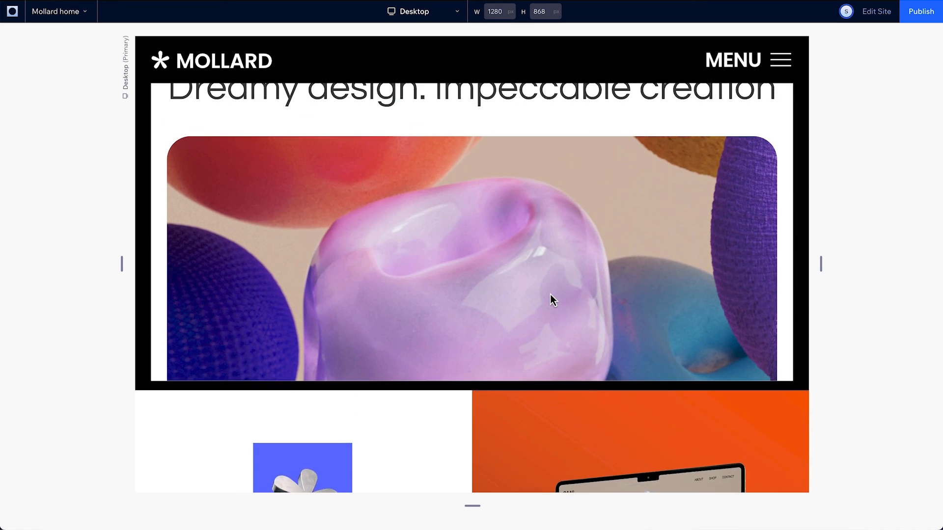
click(422, 11)
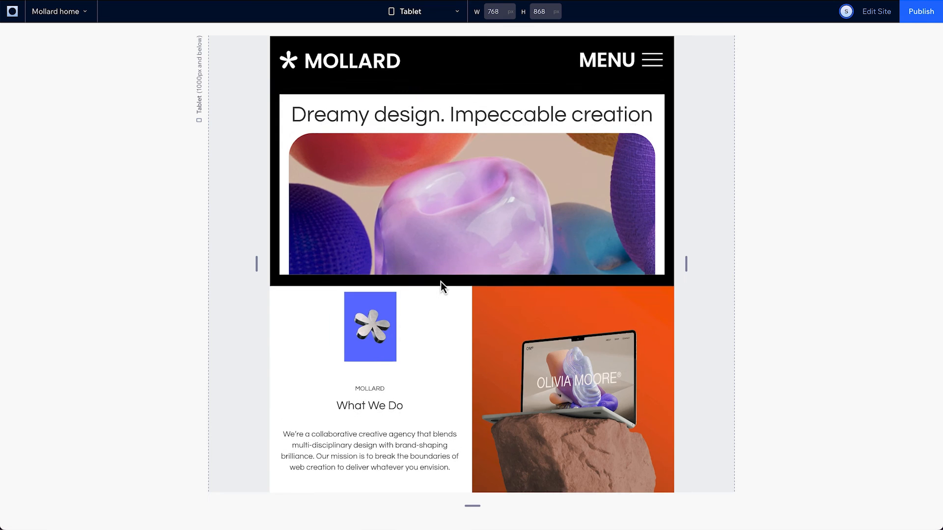
scroll(down, 3)
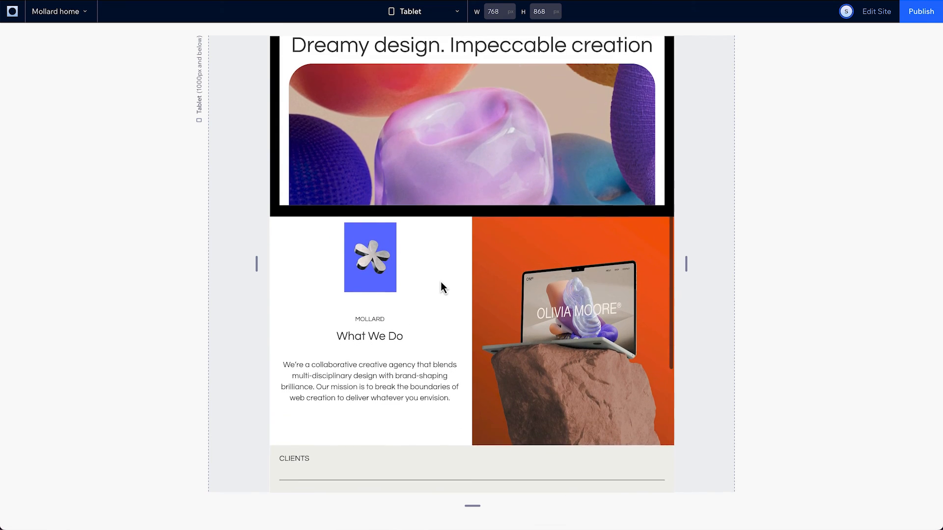
click(422, 12)
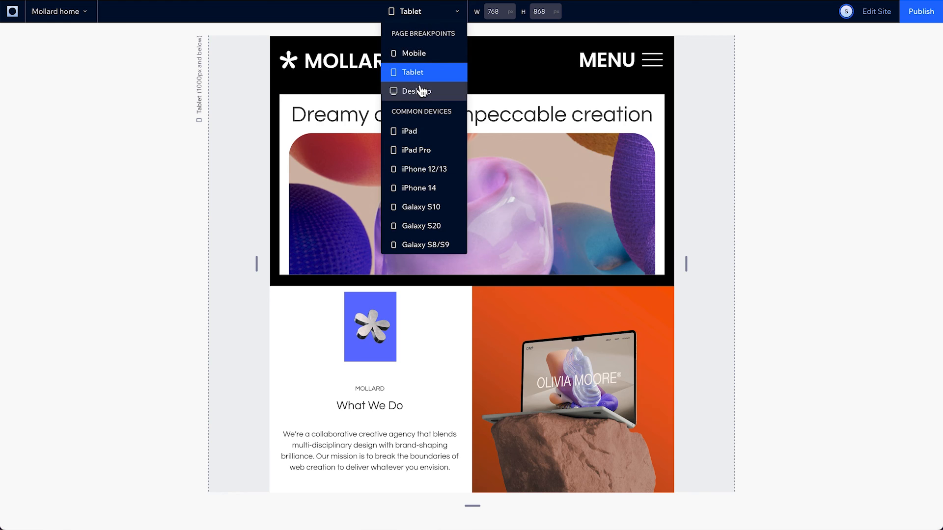
Step: Give the header an orange scroll fill color from the theme swatches, then preview the site
click(418, 91)
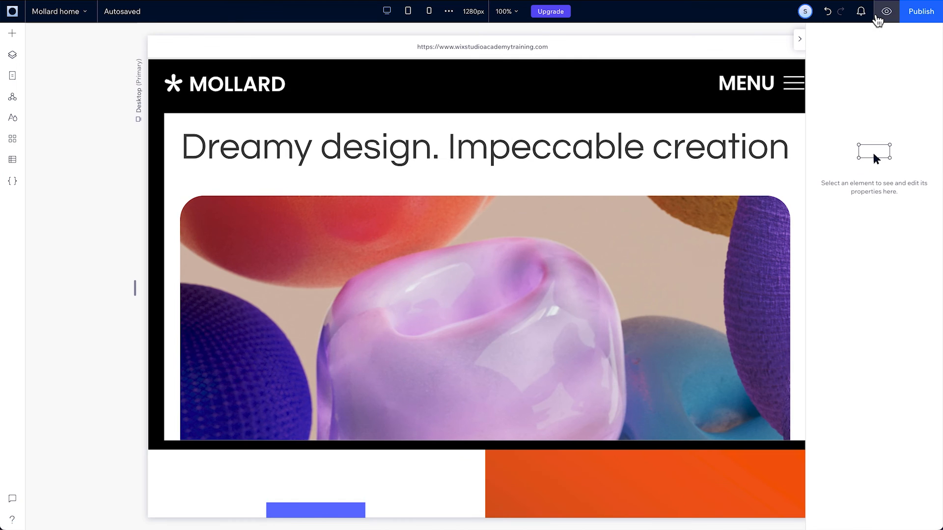
click(481, 84)
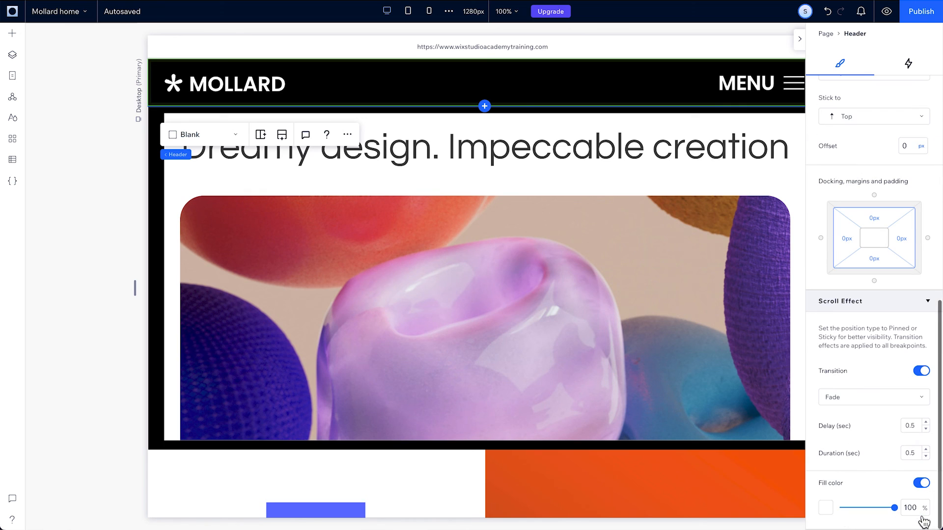
click(824, 508)
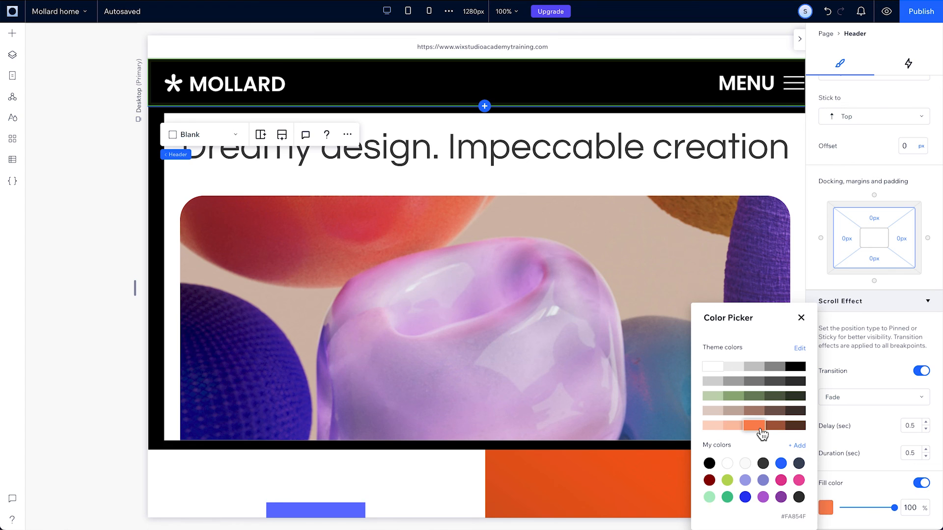
click(800, 318)
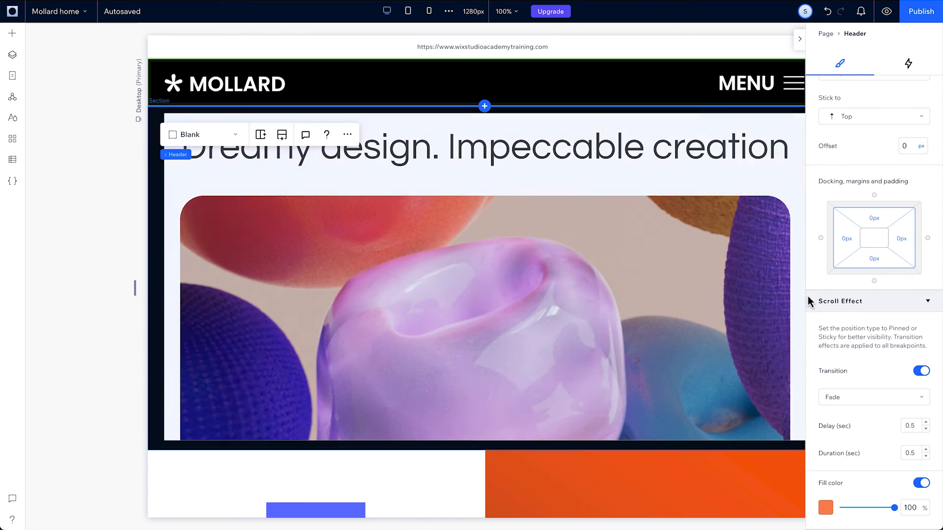
click(885, 11)
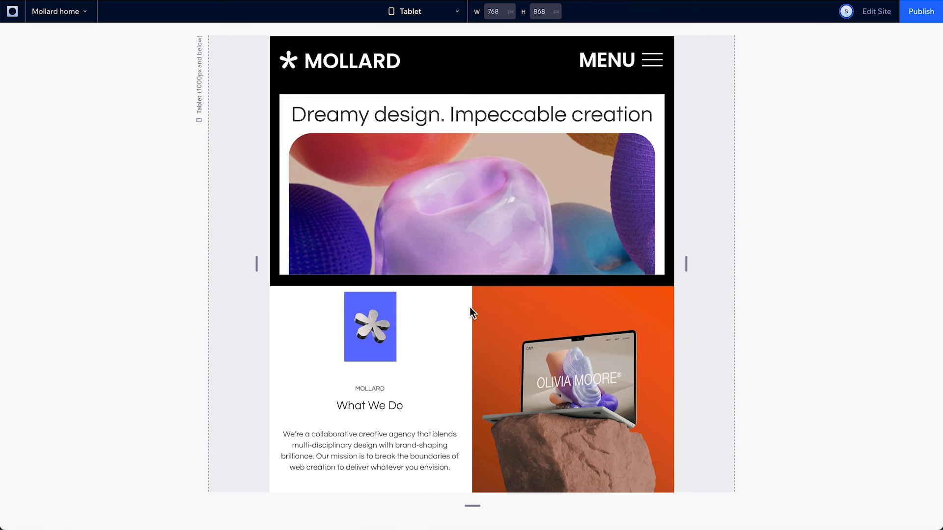
mouse_move(865, 35)
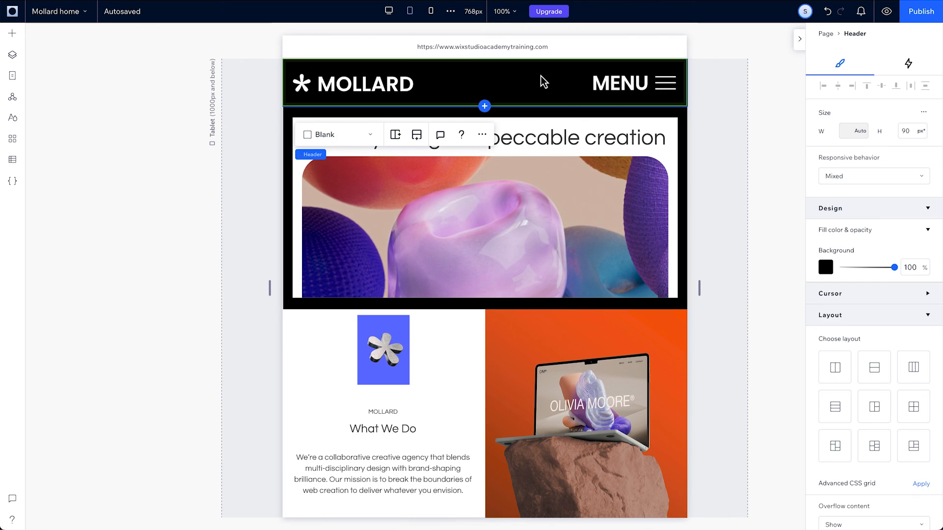
Step: Adjust the header's scroll fill color for the tablet breakpoint and preview the site
scroll(down, 3)
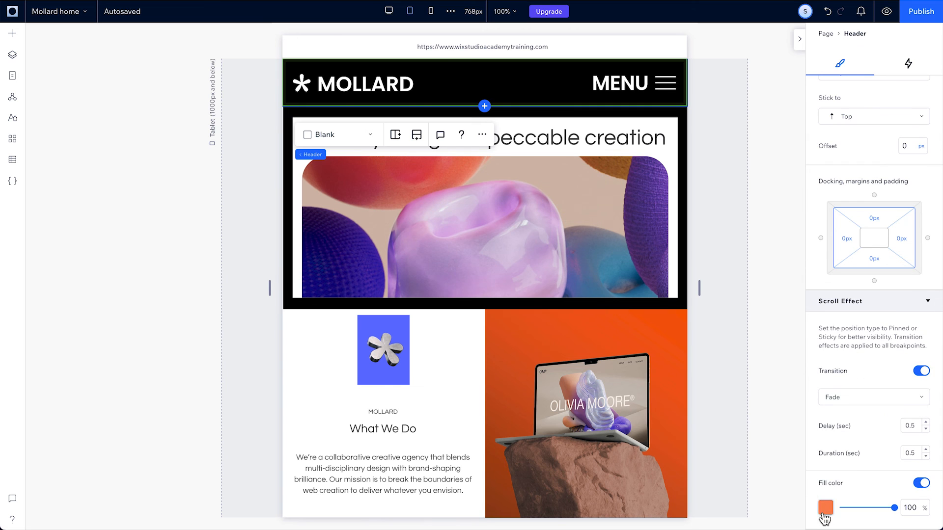
click(825, 507)
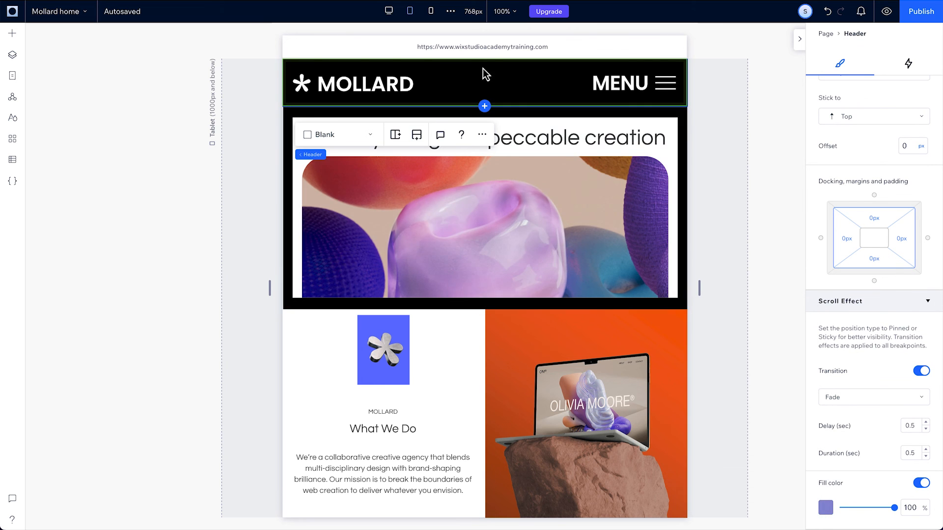
click(883, 11)
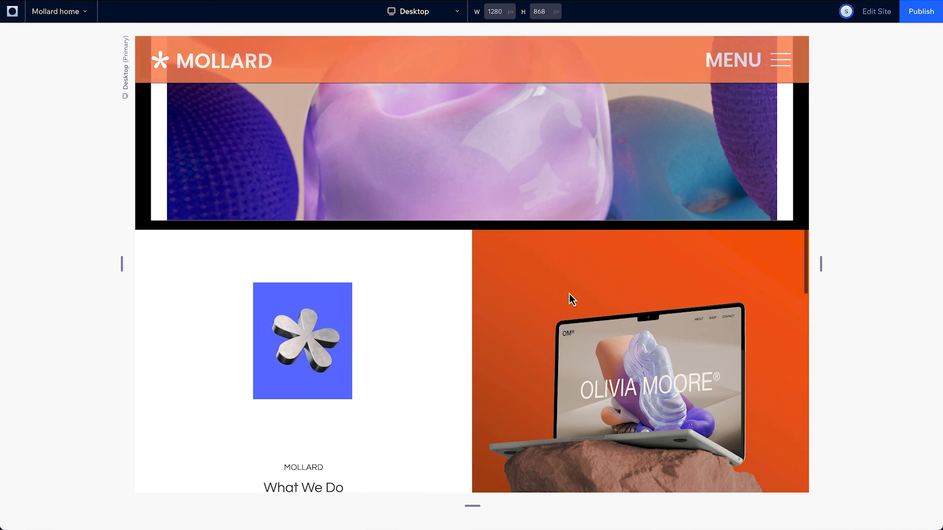
Step: Check the preview at tablet size, then at mobile size
scroll(up, 3)
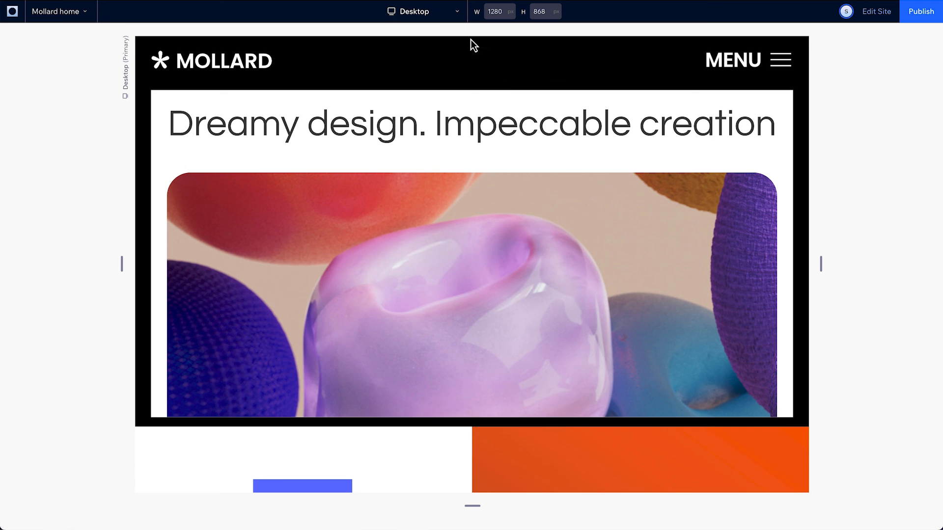
click(413, 11)
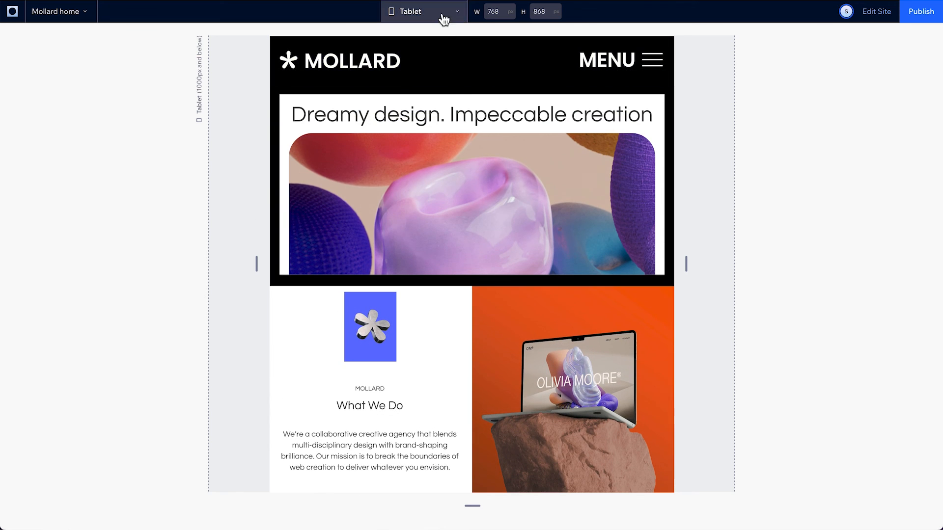
click(425, 11)
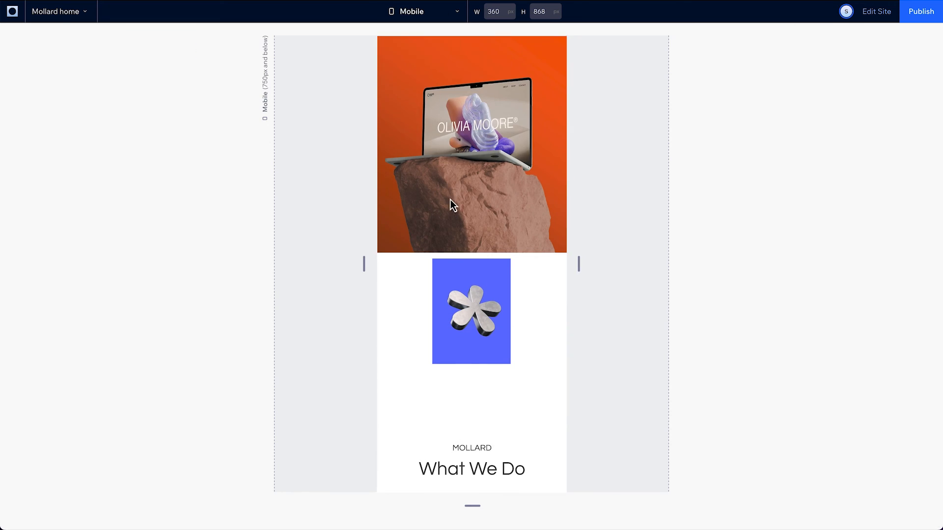